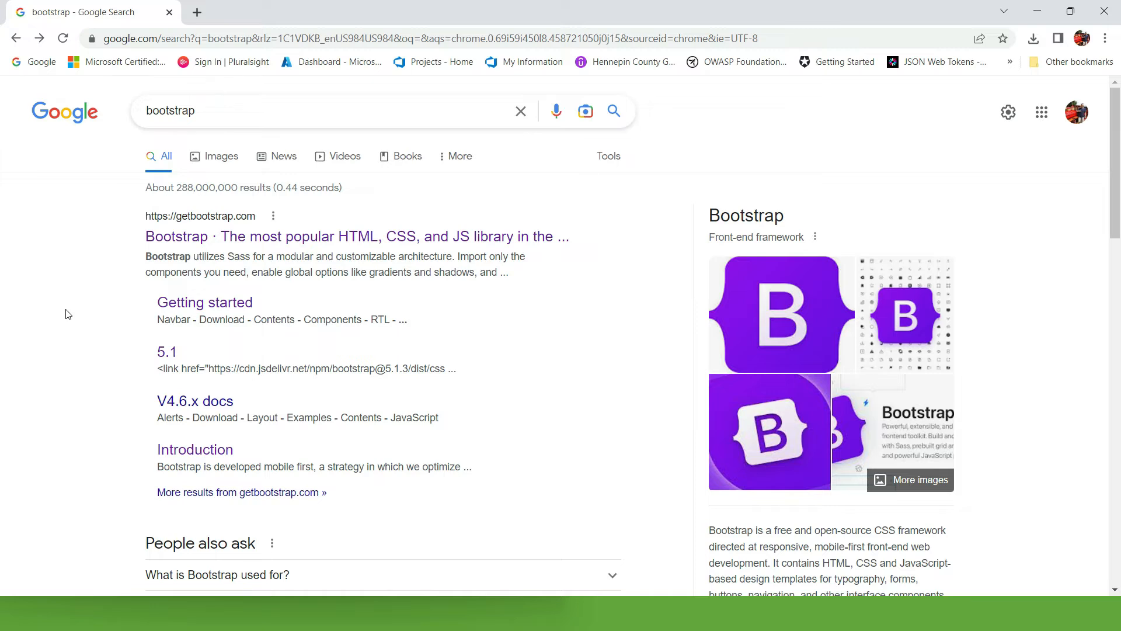
mouse_move(196, 218)
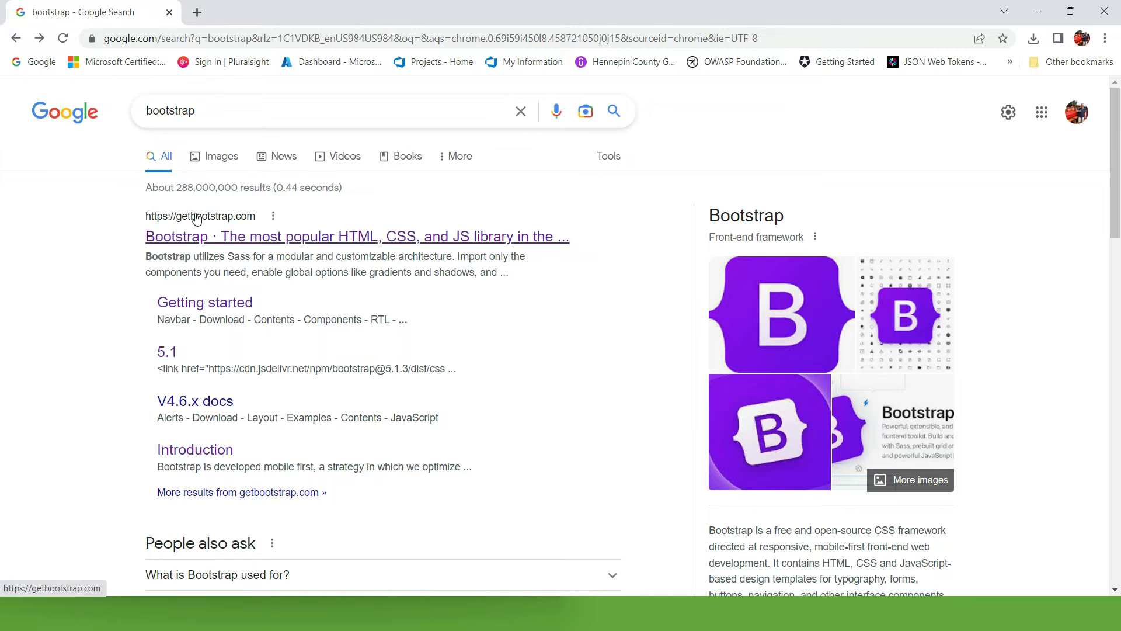
- Go to getbootstrap.com from the search results and check the version dropdown (Latest 5.2.x)
left_click(357, 236)
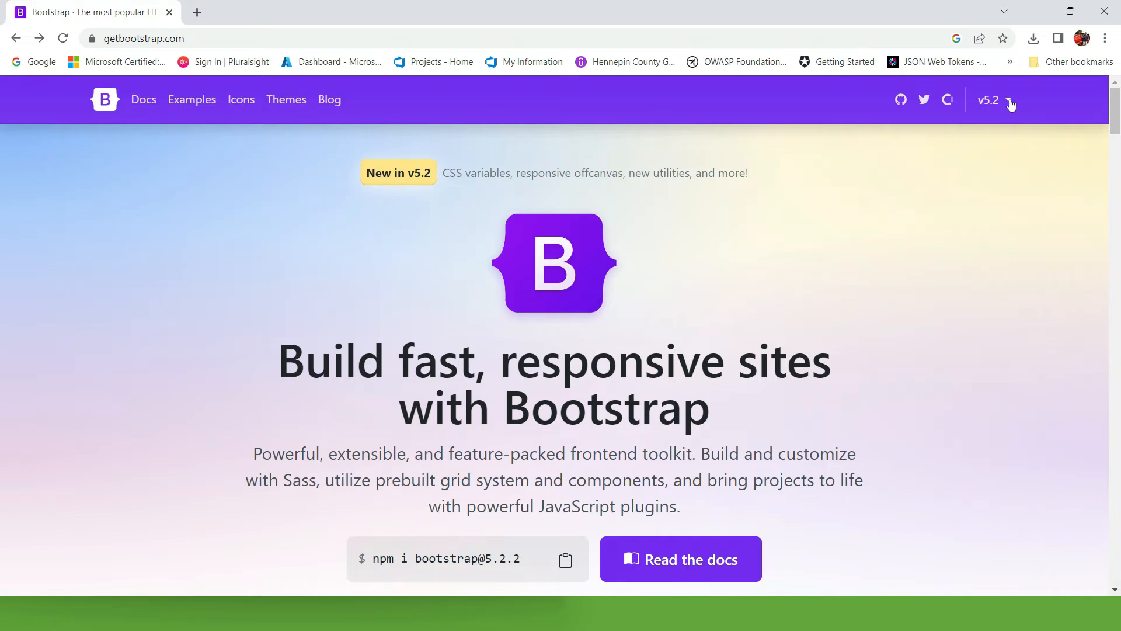
left_click(993, 100)
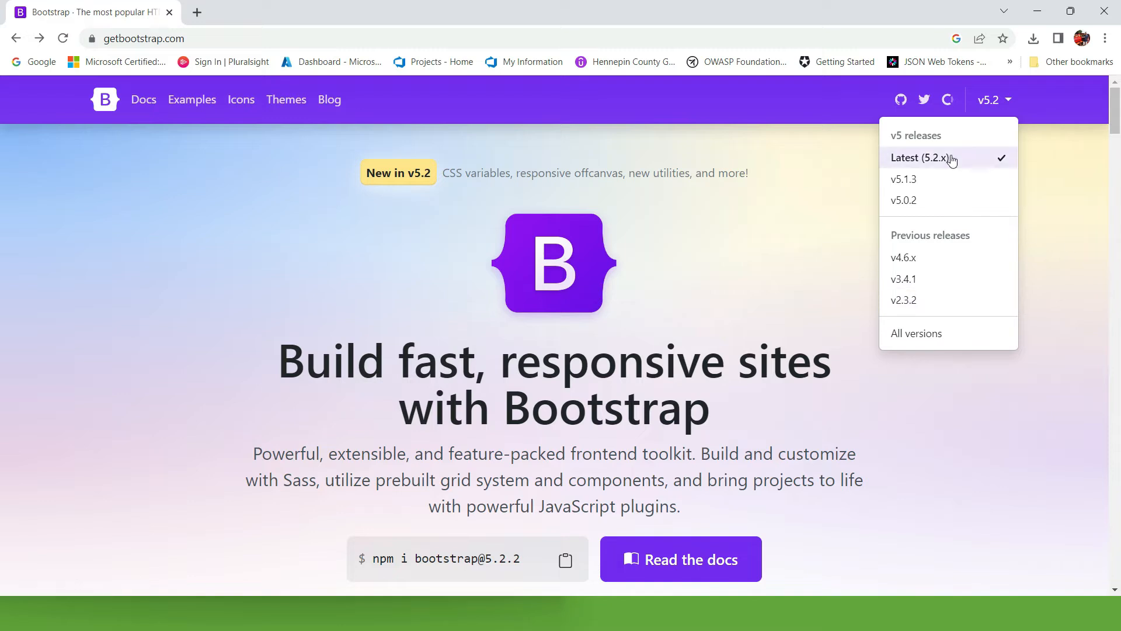
mouse_move(1094, 228)
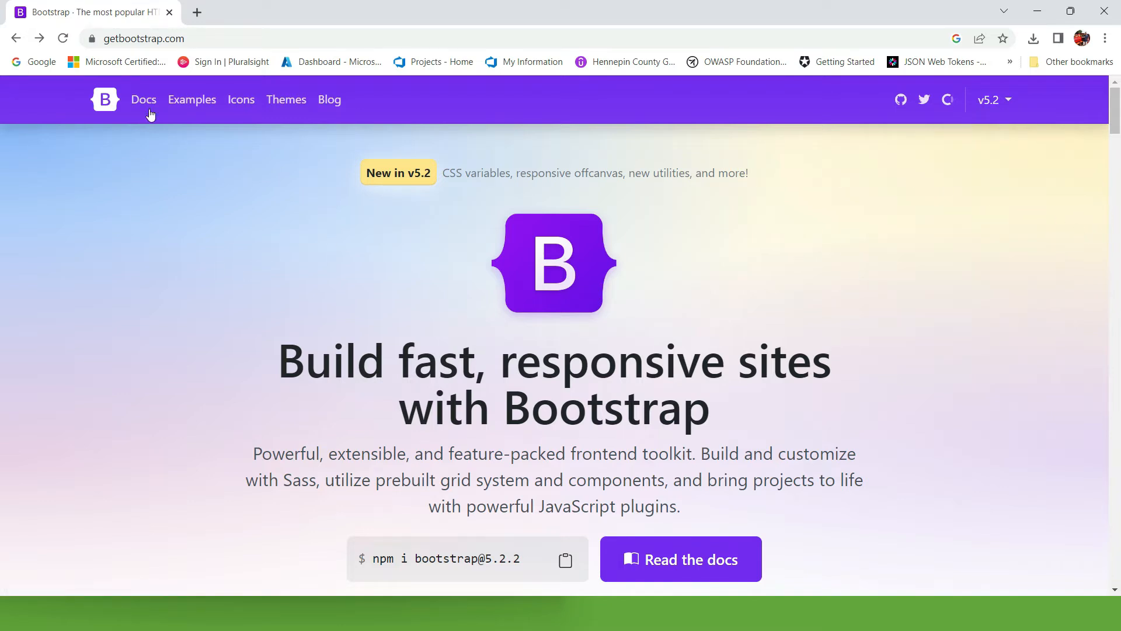
- Search the Bootstrap docs for 'button' to reach the Buttons page
left_click(143, 99)
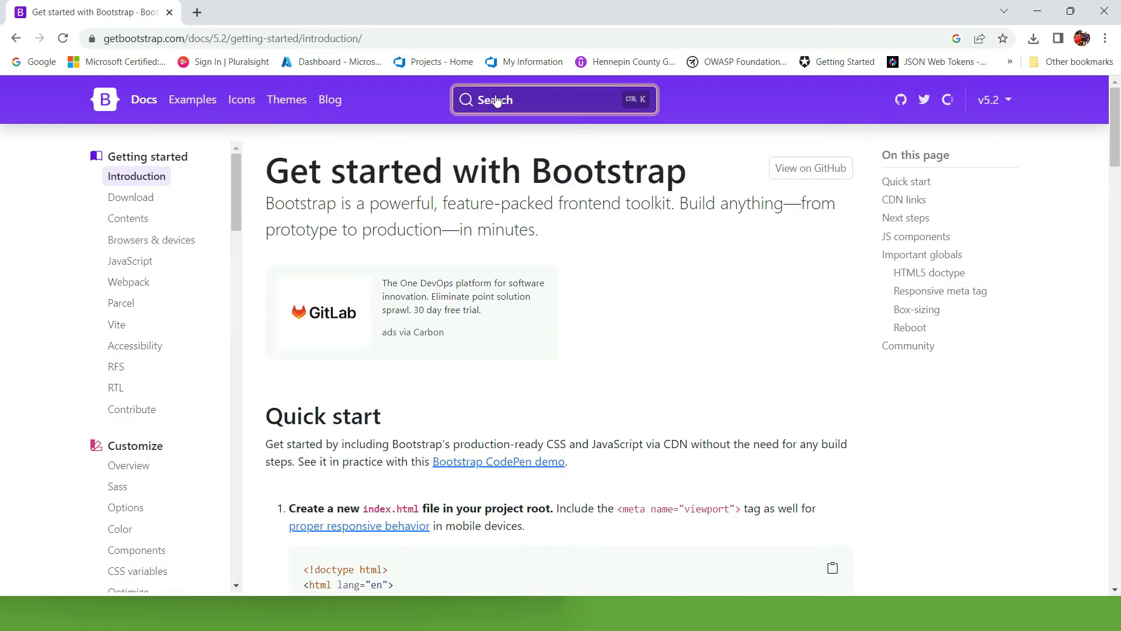
type("b")
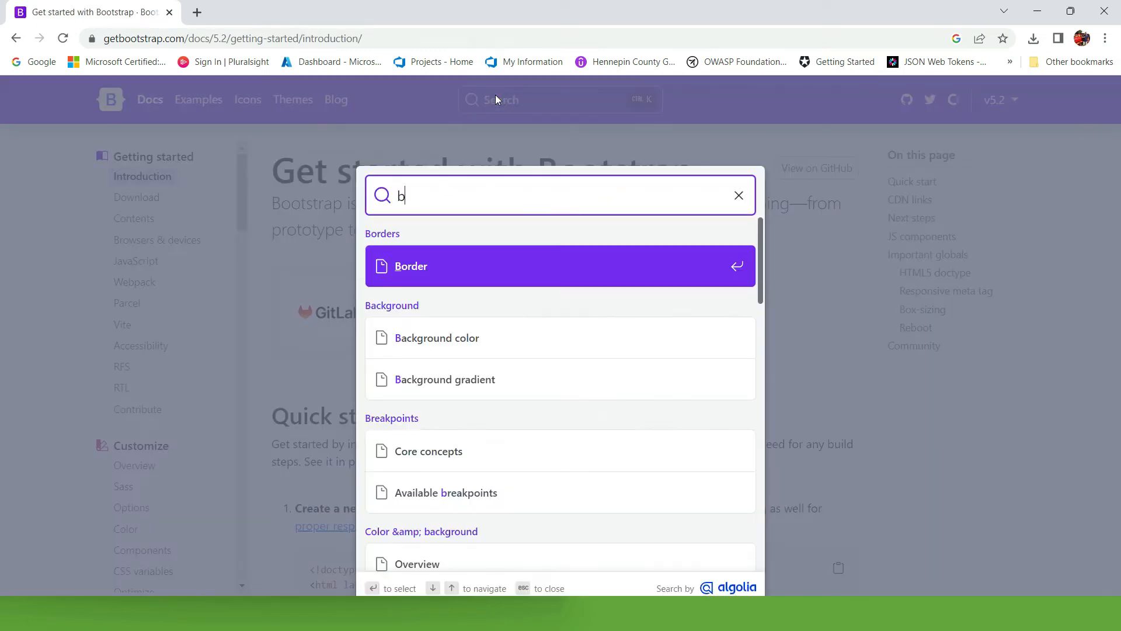
type("utton")
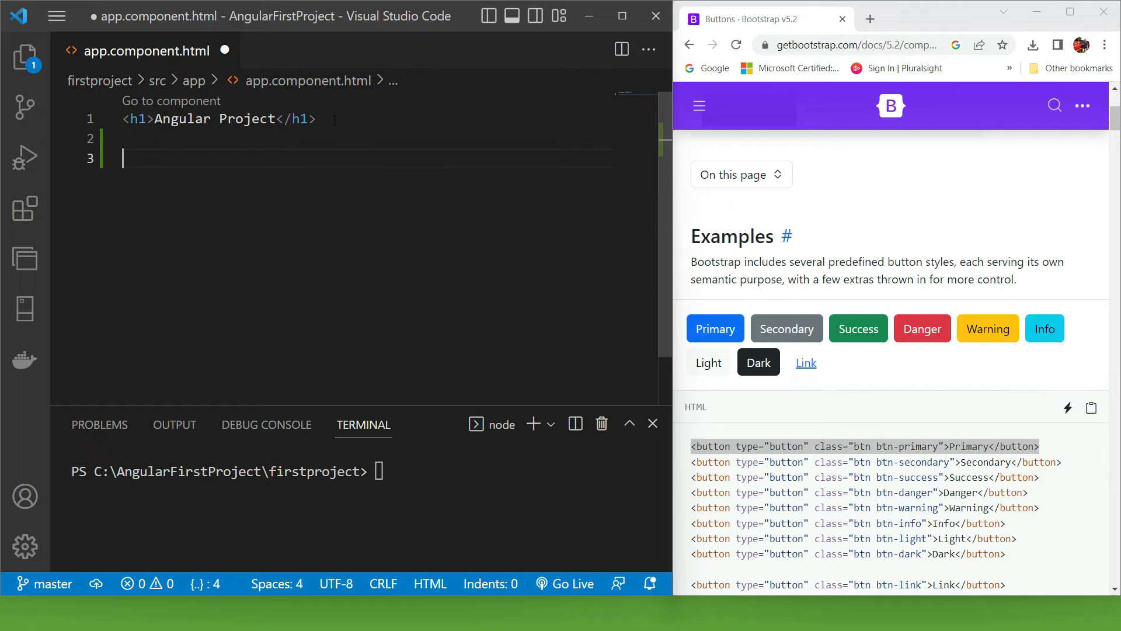
- Insert the btn btn-primary 'Primary' button markup in app.component.html and run ng serve
type("<button type=\"button\" class=\"btn btn-primary\">Primary</button>")
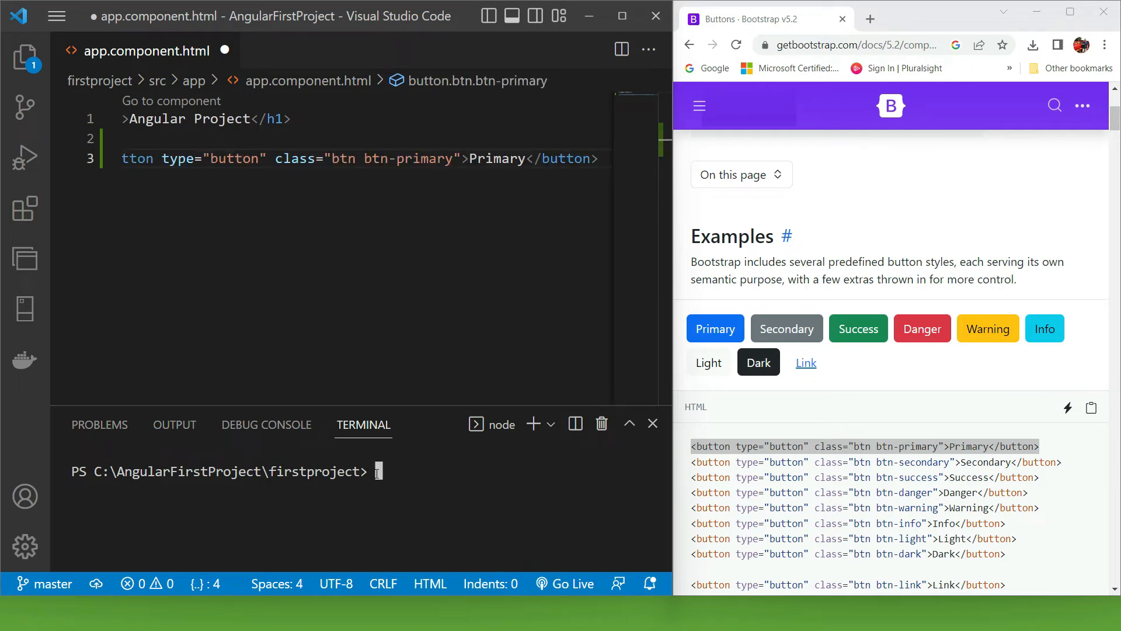
type("ng serve")
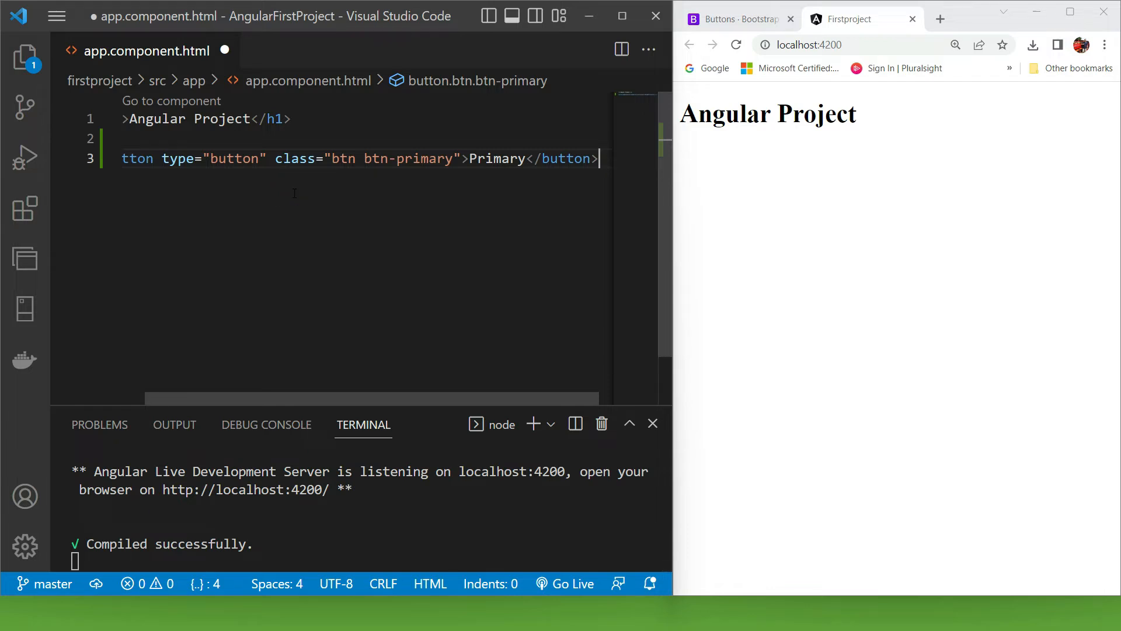
- Save app.component.html and compare the localhost:4200 page with the Bootstrap docs tab
key("ctrl+s")
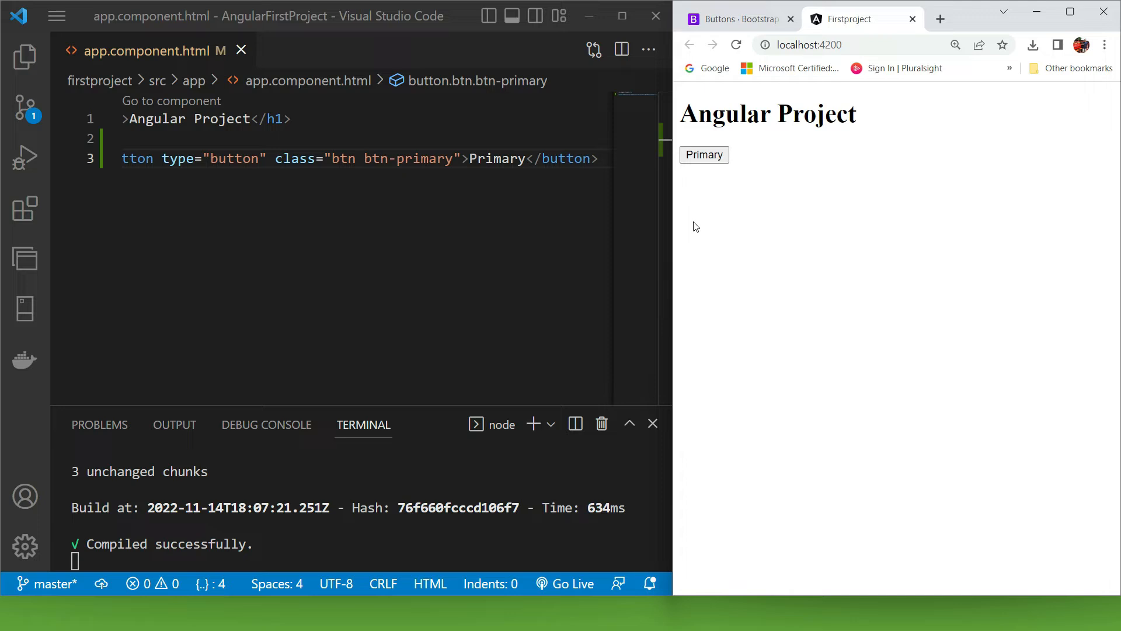
left_click(735, 20)
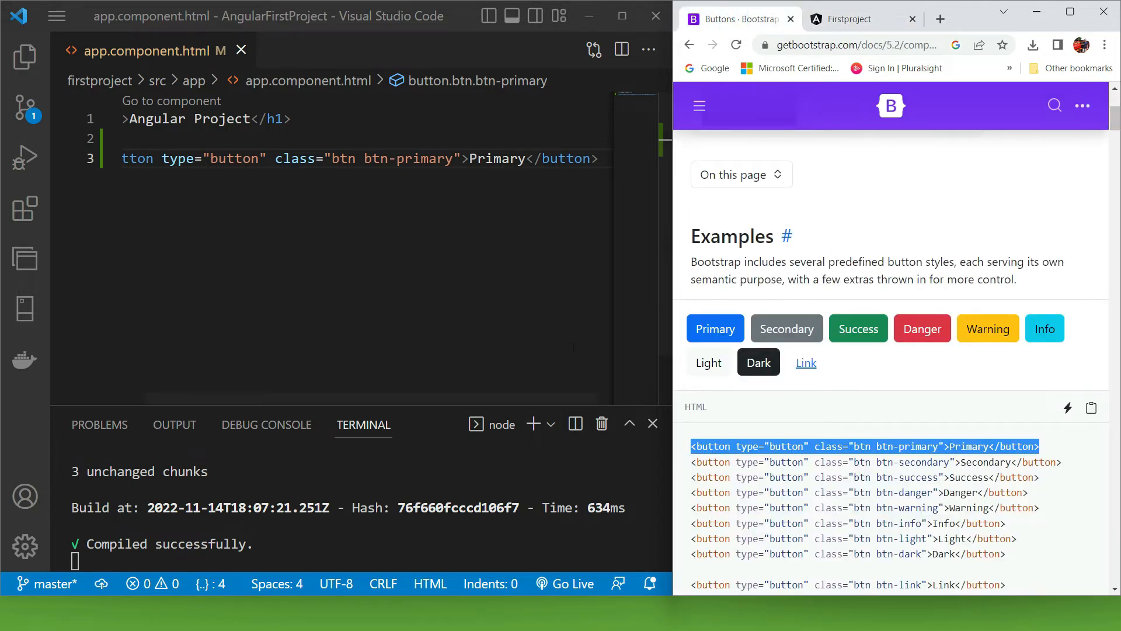
left_click(856, 19)
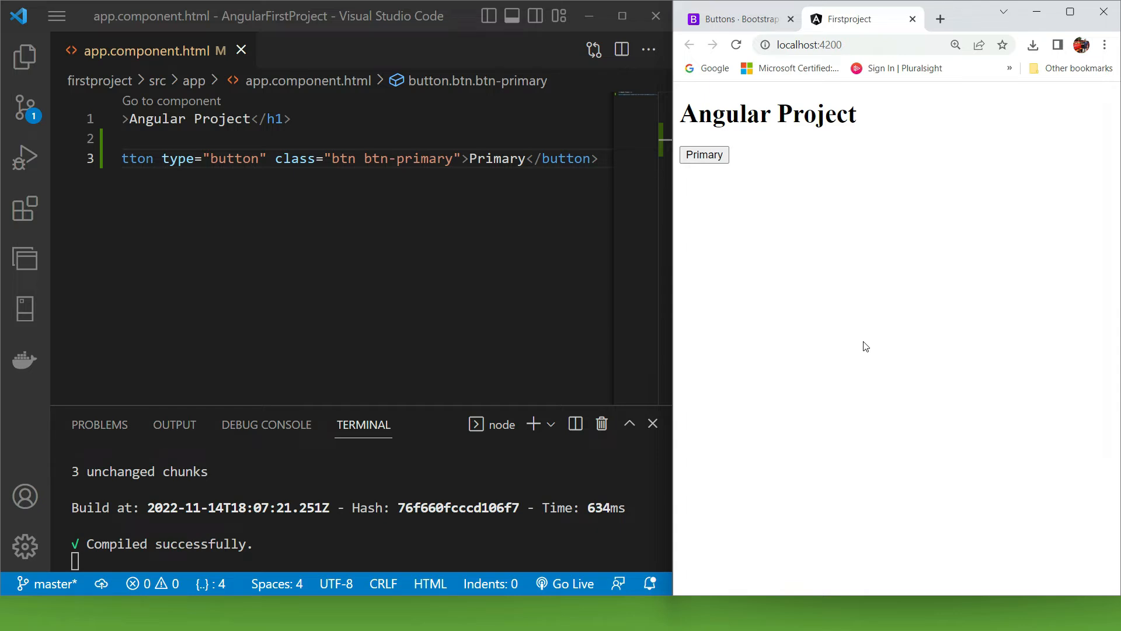
mouse_move(934, 462)
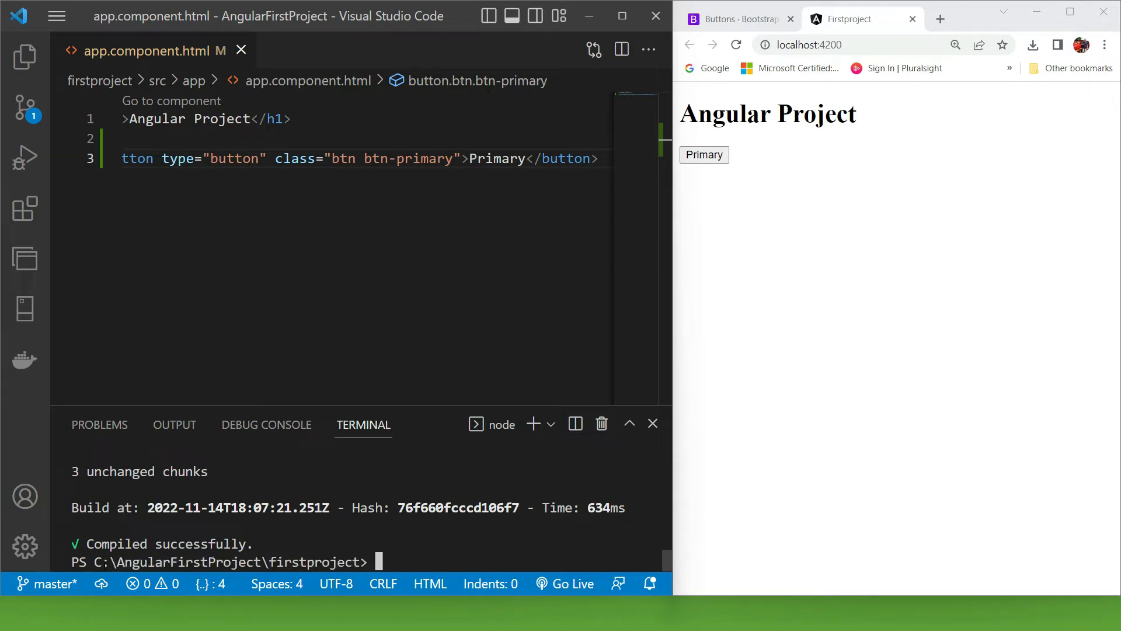
- Run npm install bootstrap@4 in the terminal
type("npm")
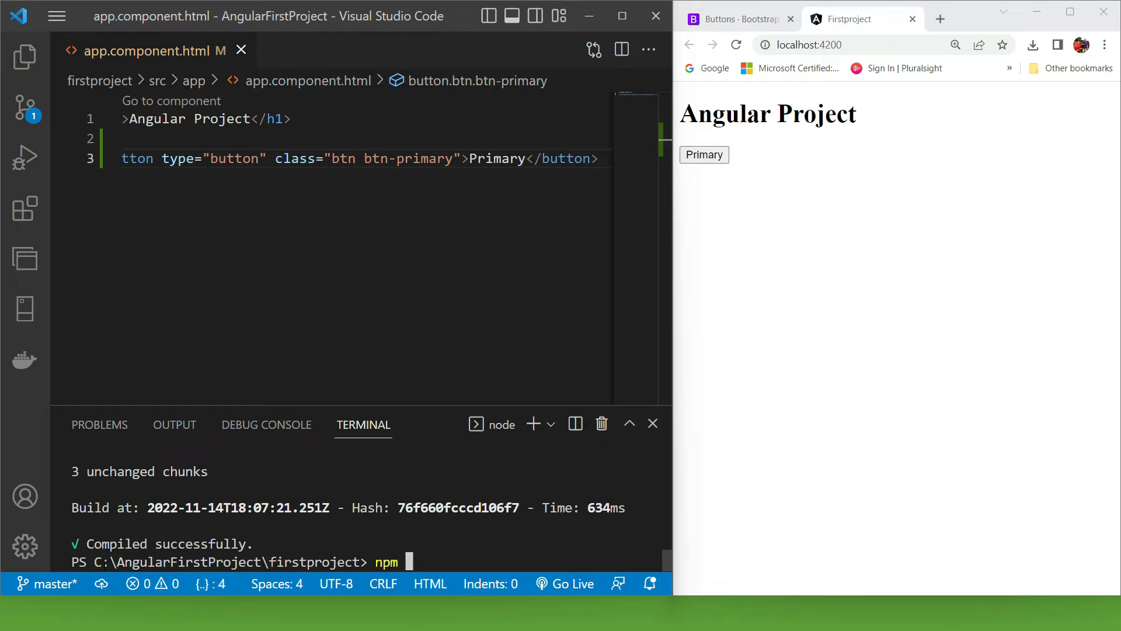
type("install")
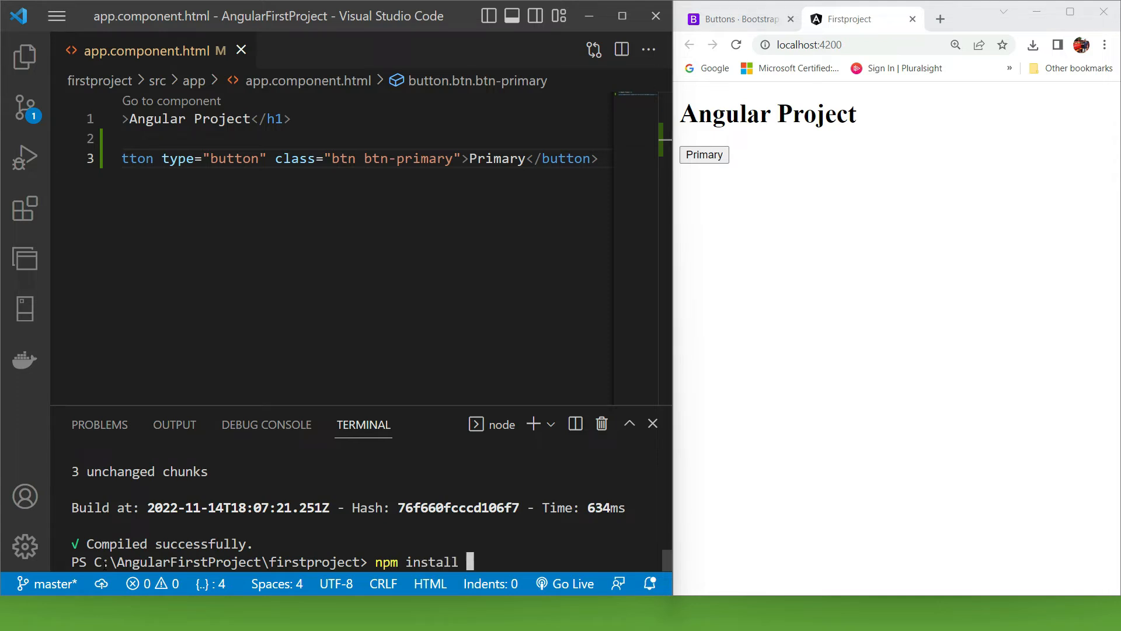
type("bootstrap")
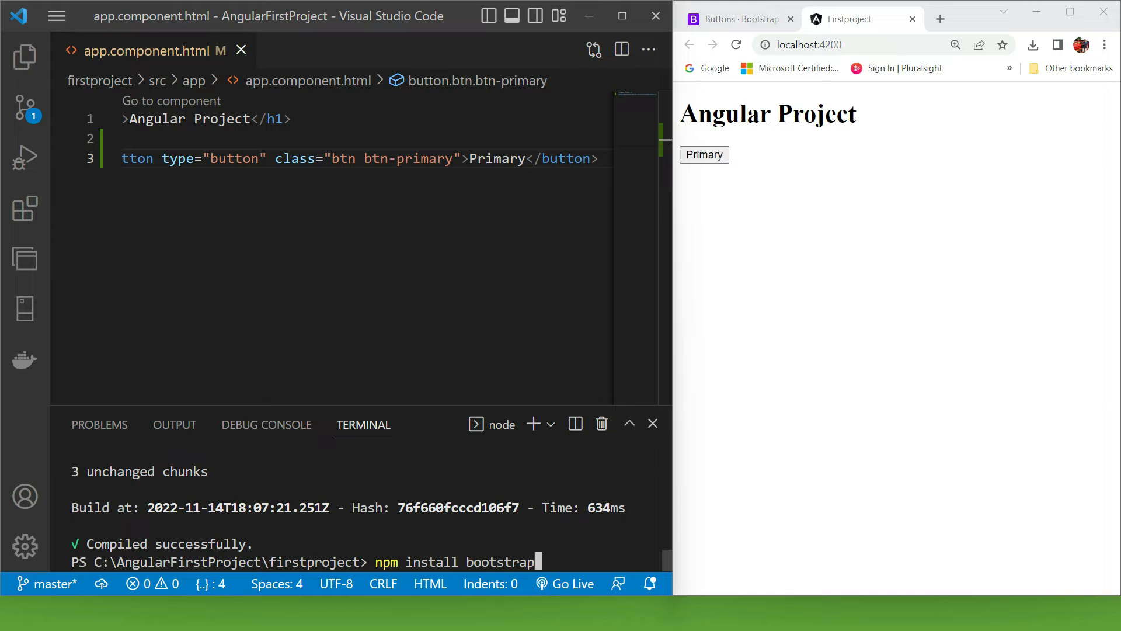
type("@4")
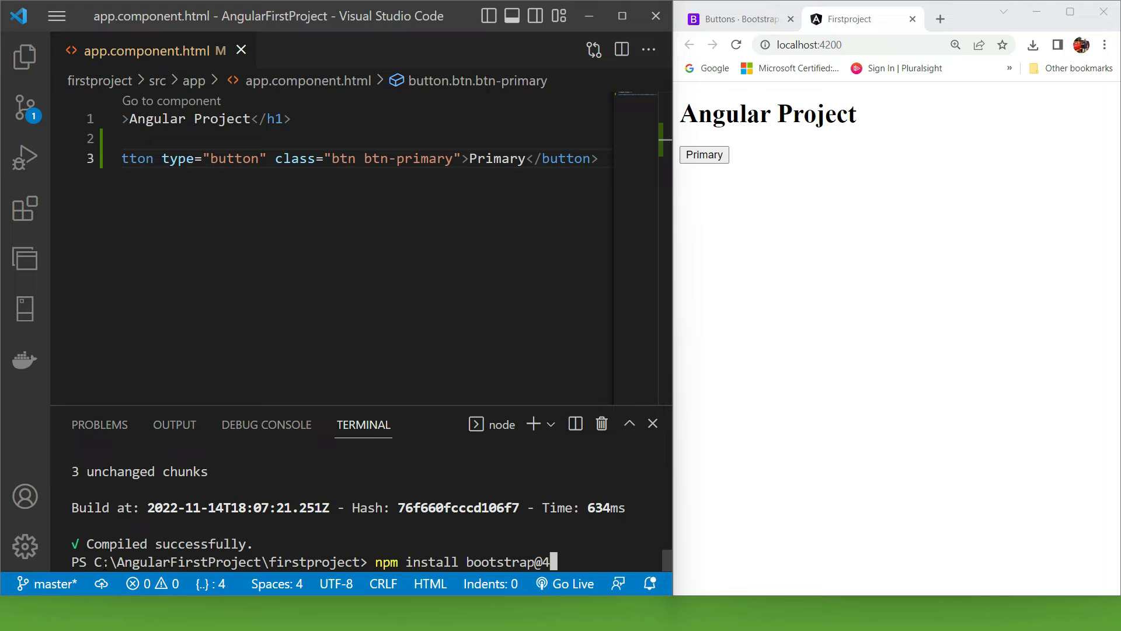
key("BackSpace")
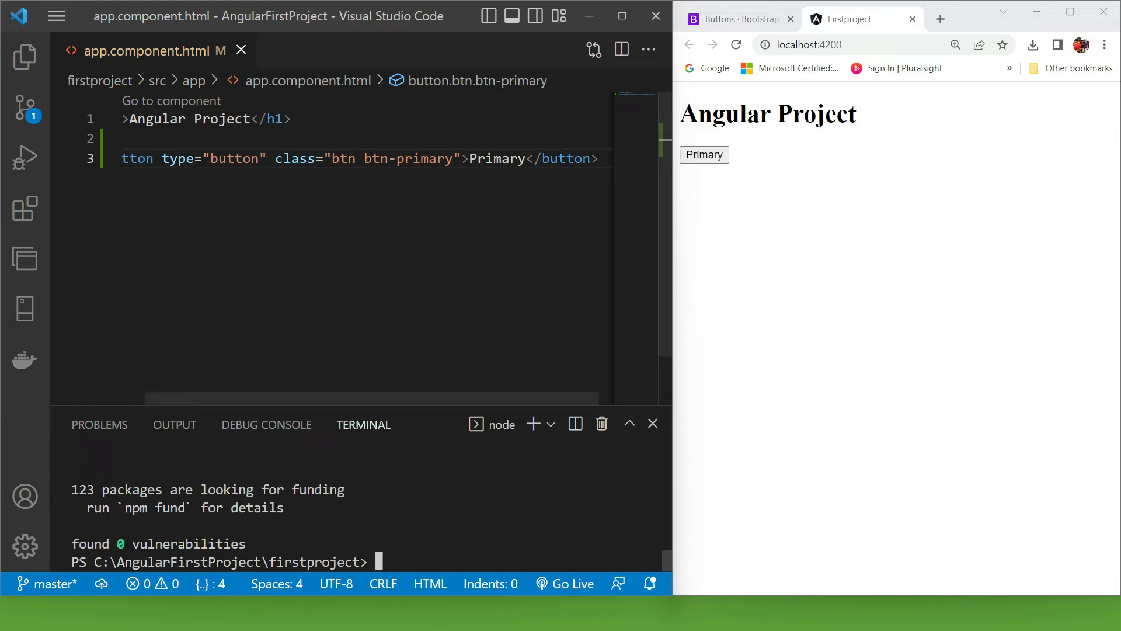
- Filter the Explorer for 'bootstrap' and expand node_modules/bootstrap/dist/css
left_click(24, 55)
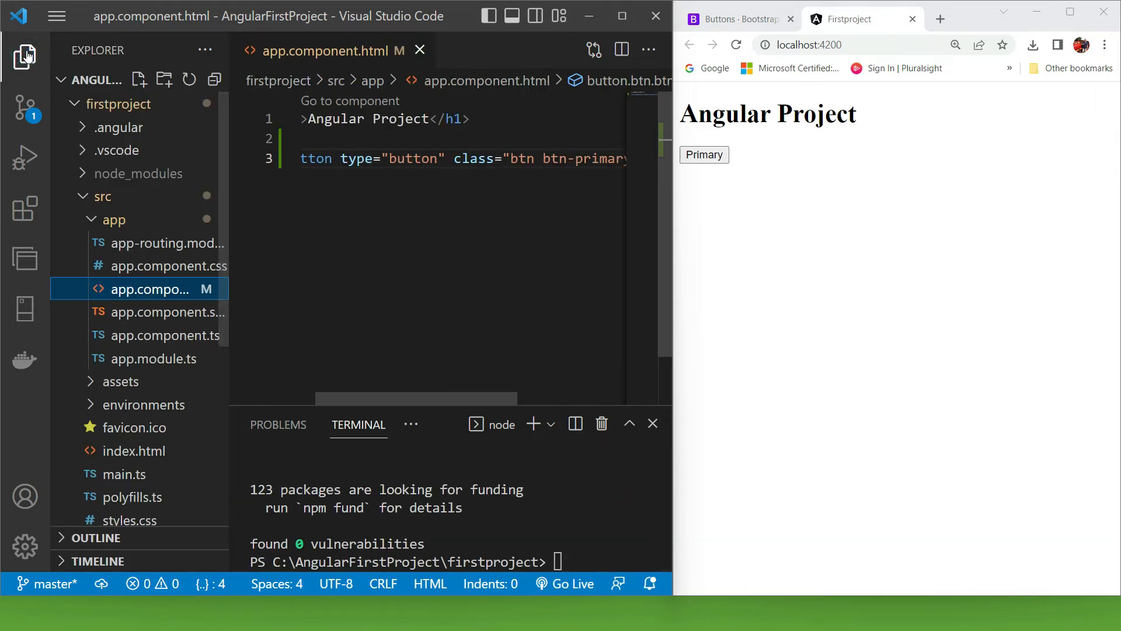
left_click(140, 173)
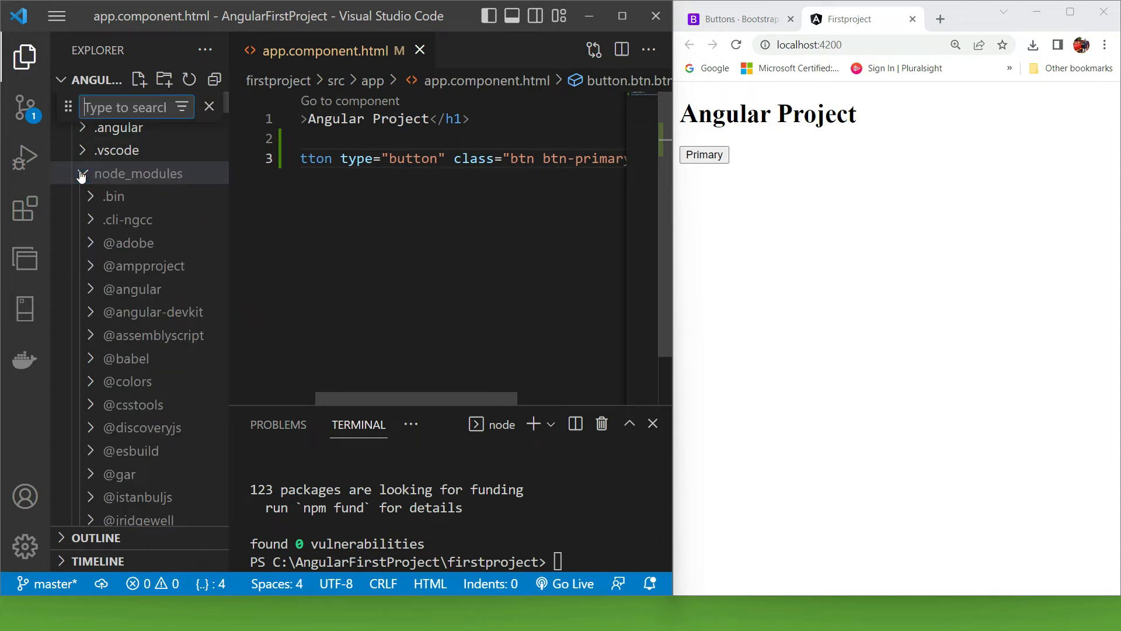
type("bootstrap")
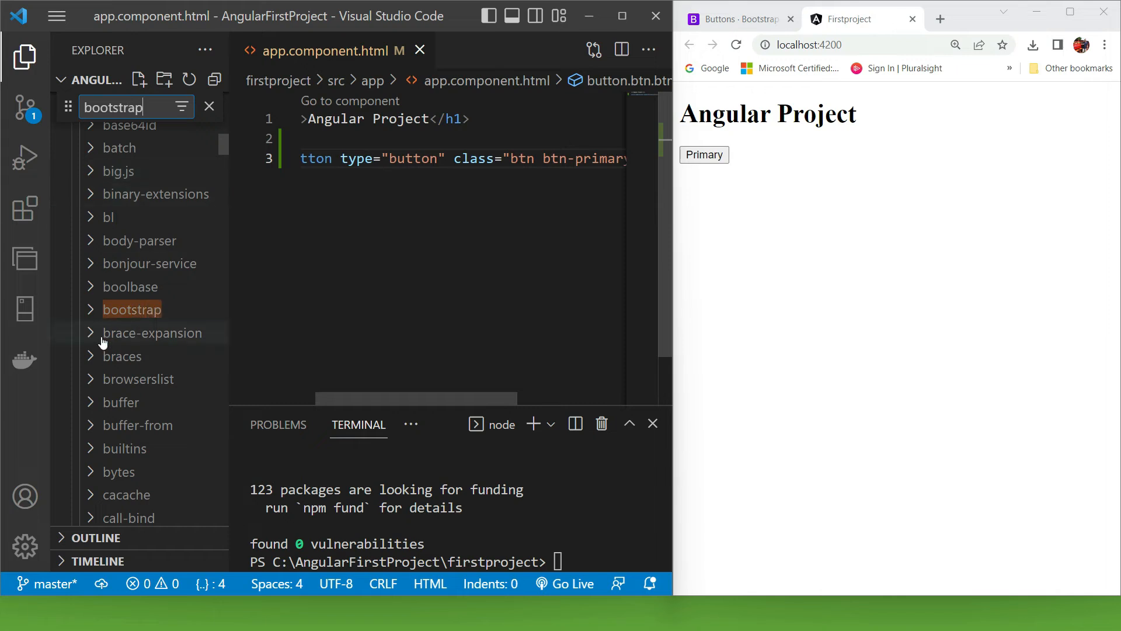
mouse_move(91, 317)
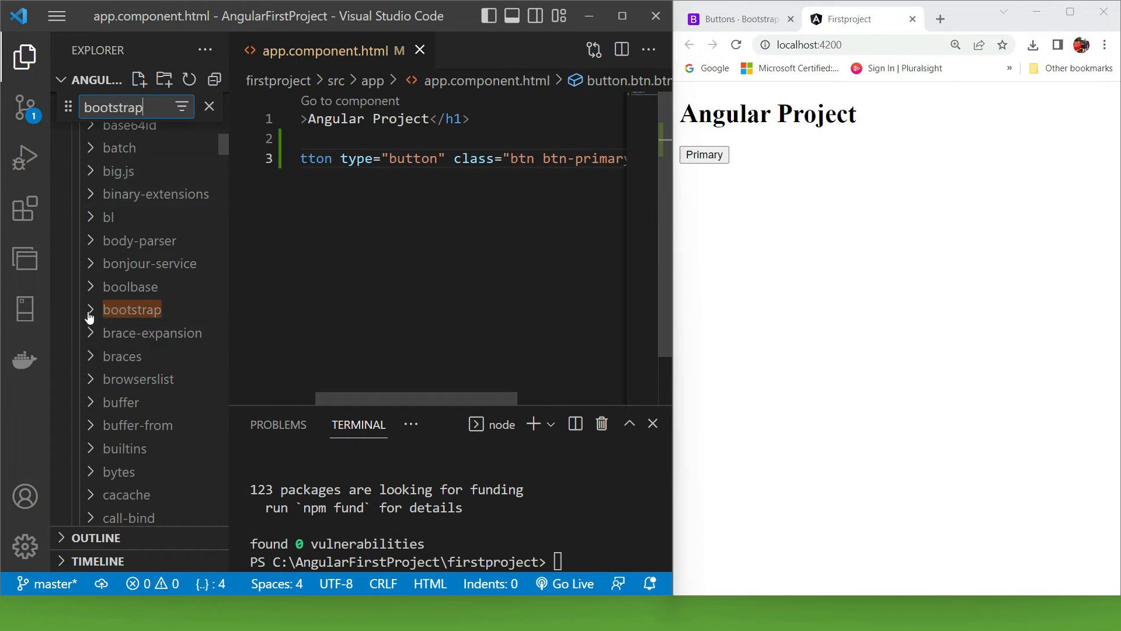
left_click(132, 308)
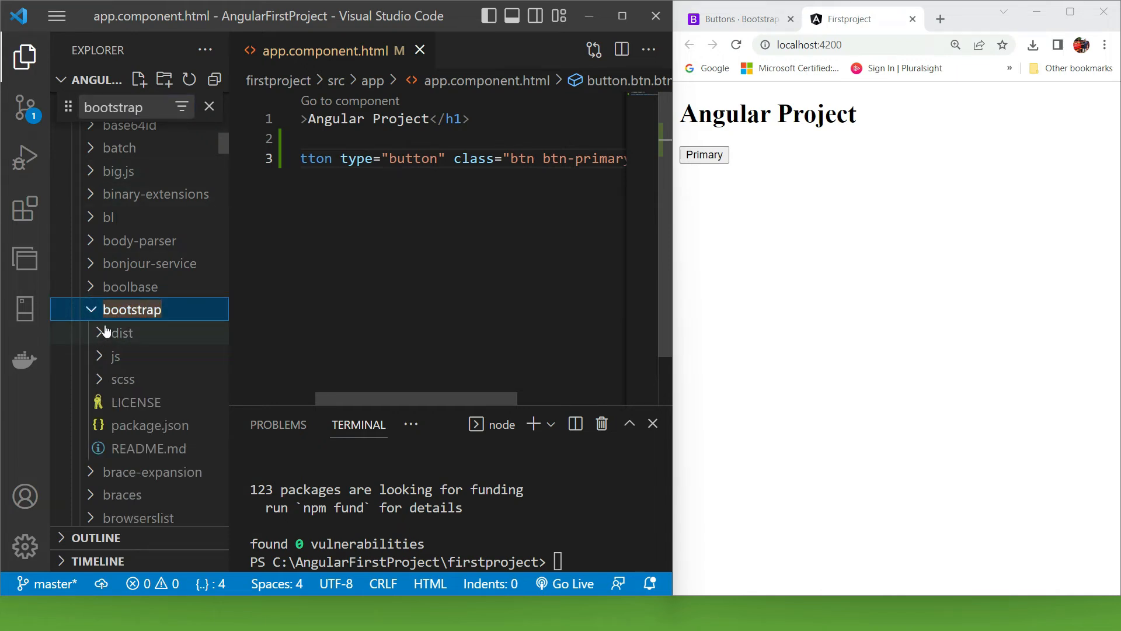
left_click(124, 333)
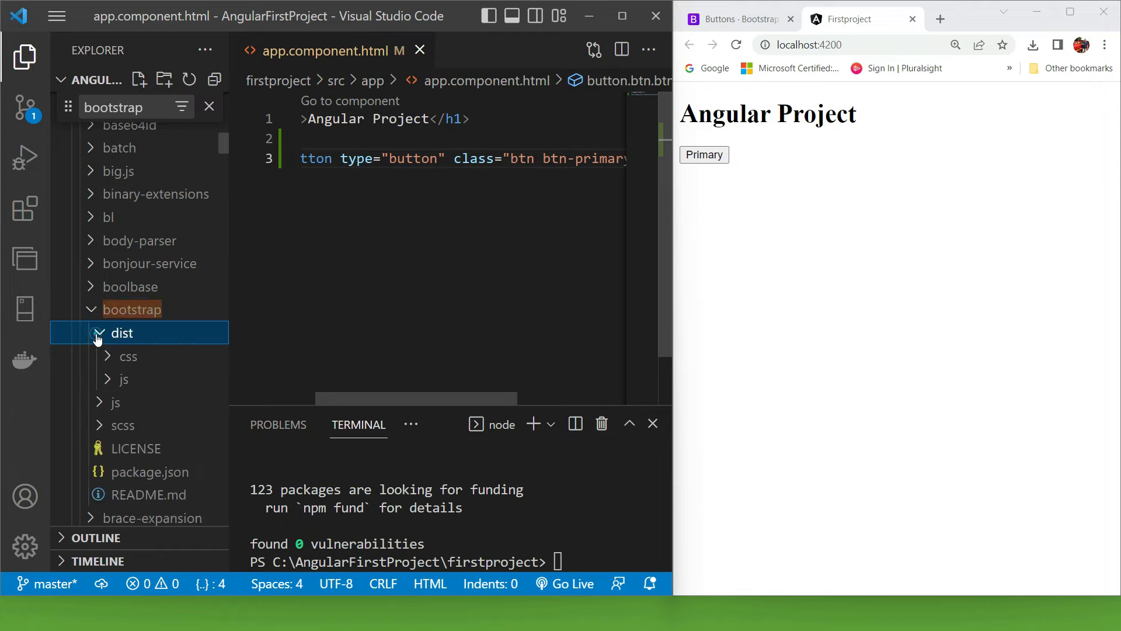
left_click(128, 356)
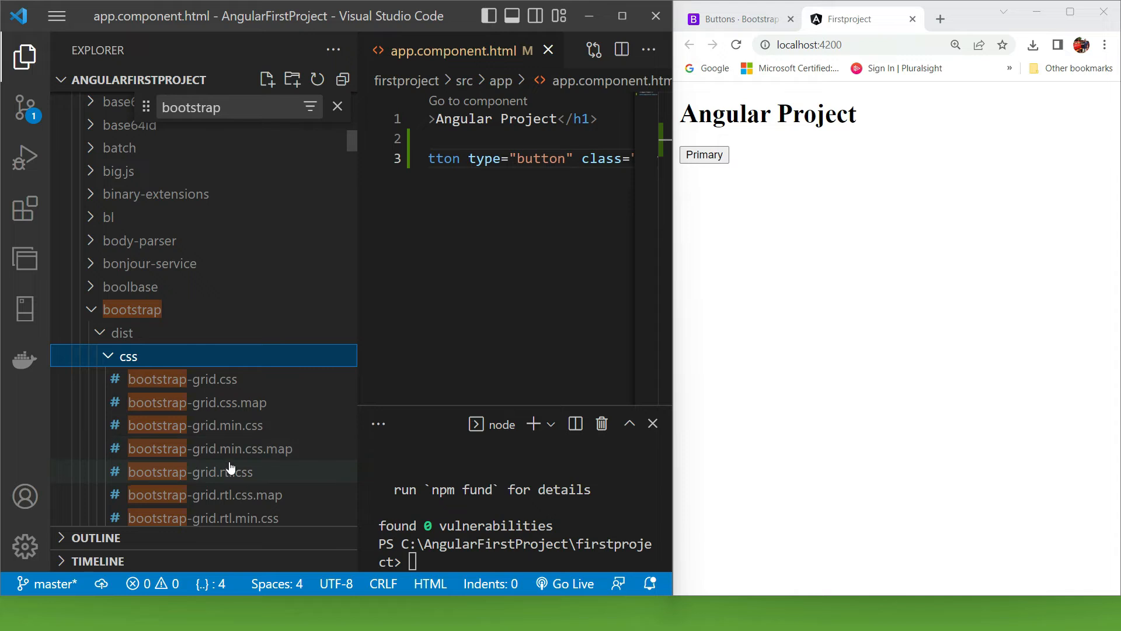
- Open bootstrap.min.css and copy its full path from the context menu
scroll("down", 3)
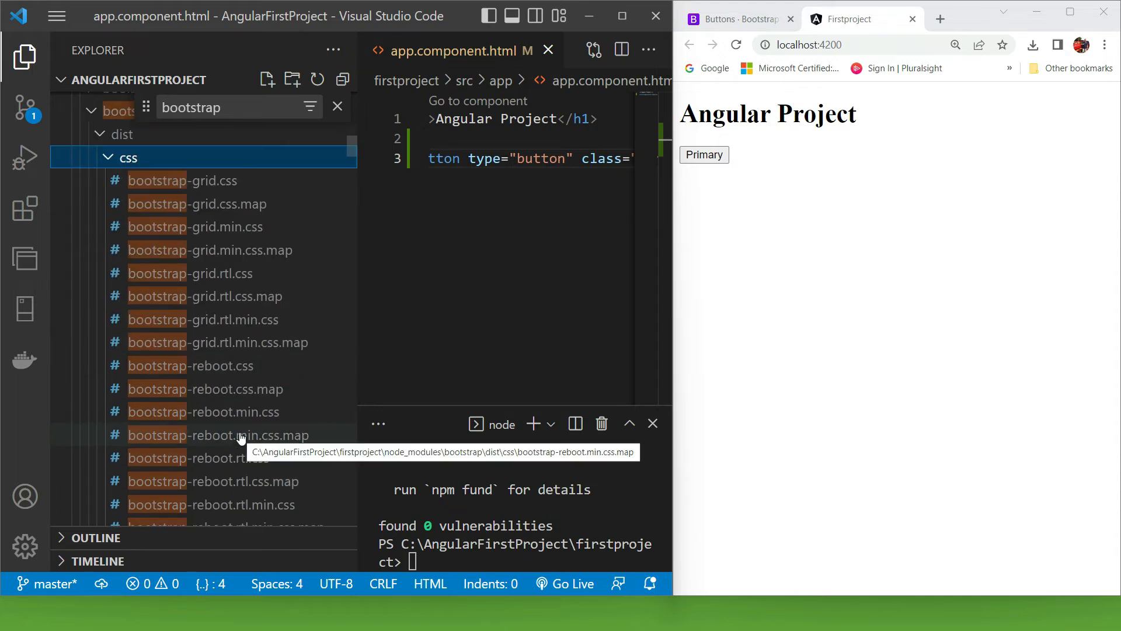
left_click(197, 385)
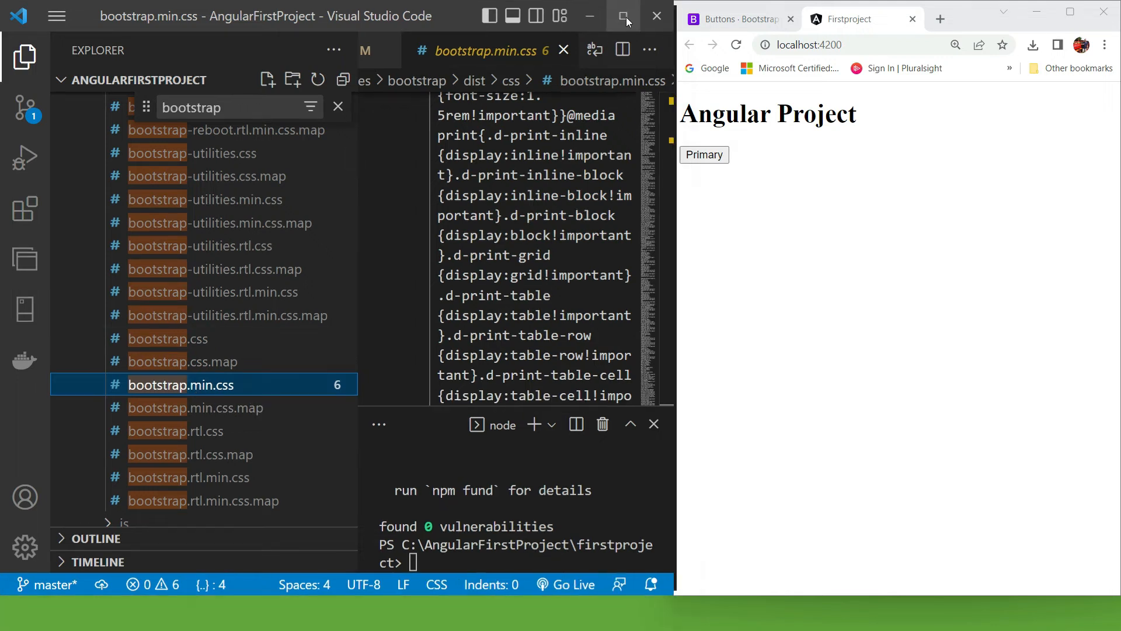
left_click(621, 15)
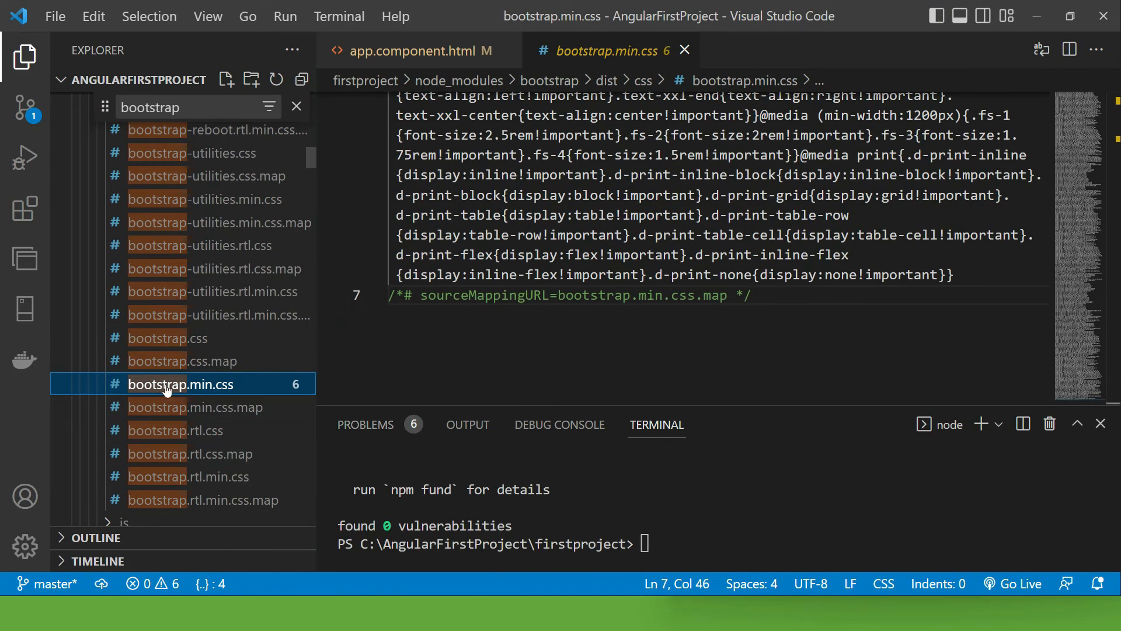
mouse_move(182, 384)
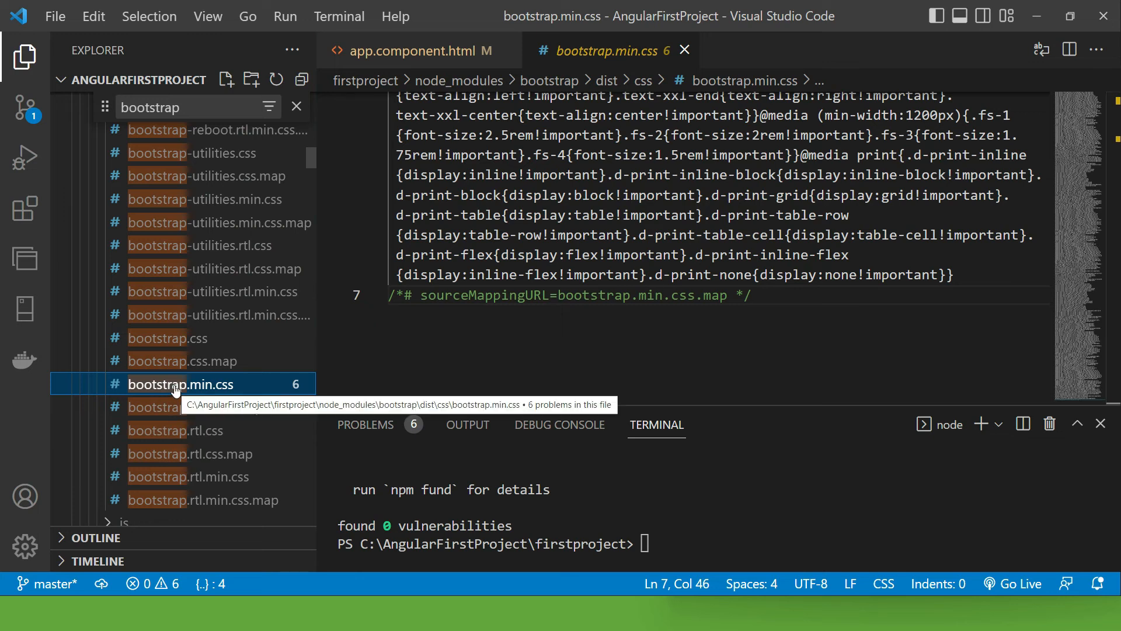
right_click(178, 384)
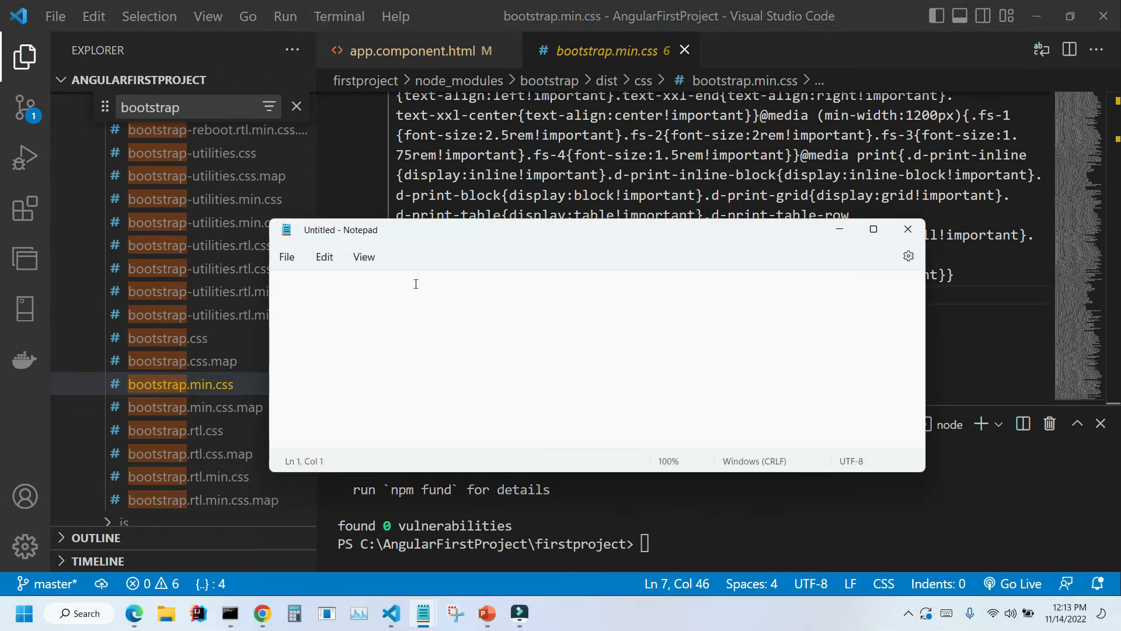
- Paste the bootstrap.min.css path into Notepad, highlight the node_modules part, and minimize it
type("C:\\AngularFirstProject\\firstproject\\node_modules\\bootstrap\\dist\\css\\bootstrap.min.css")
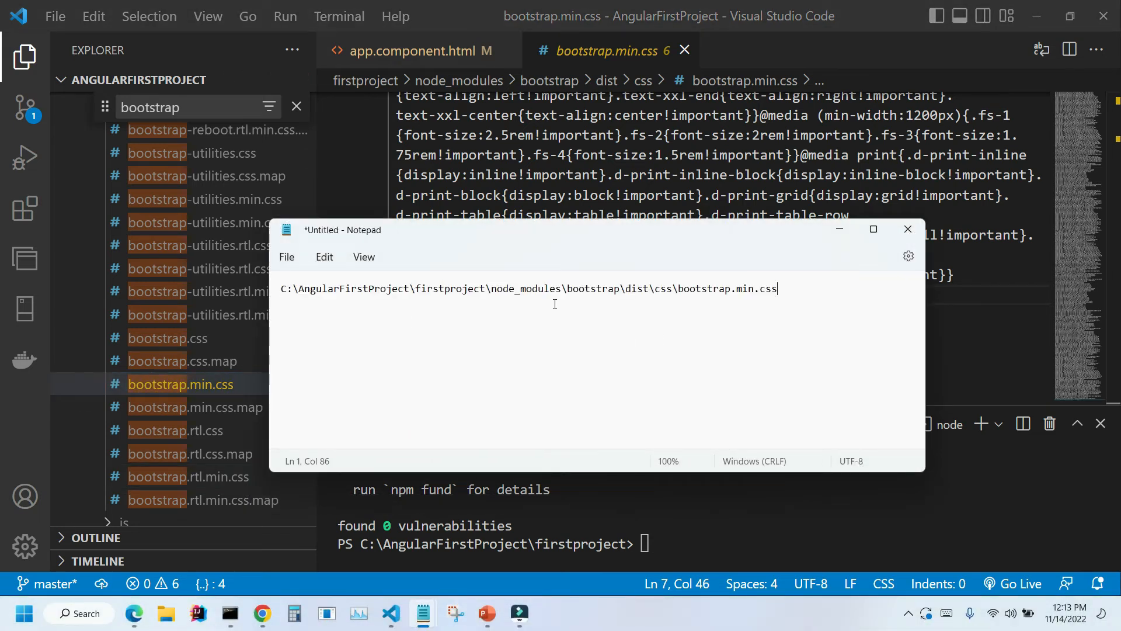
left_click(491, 288)
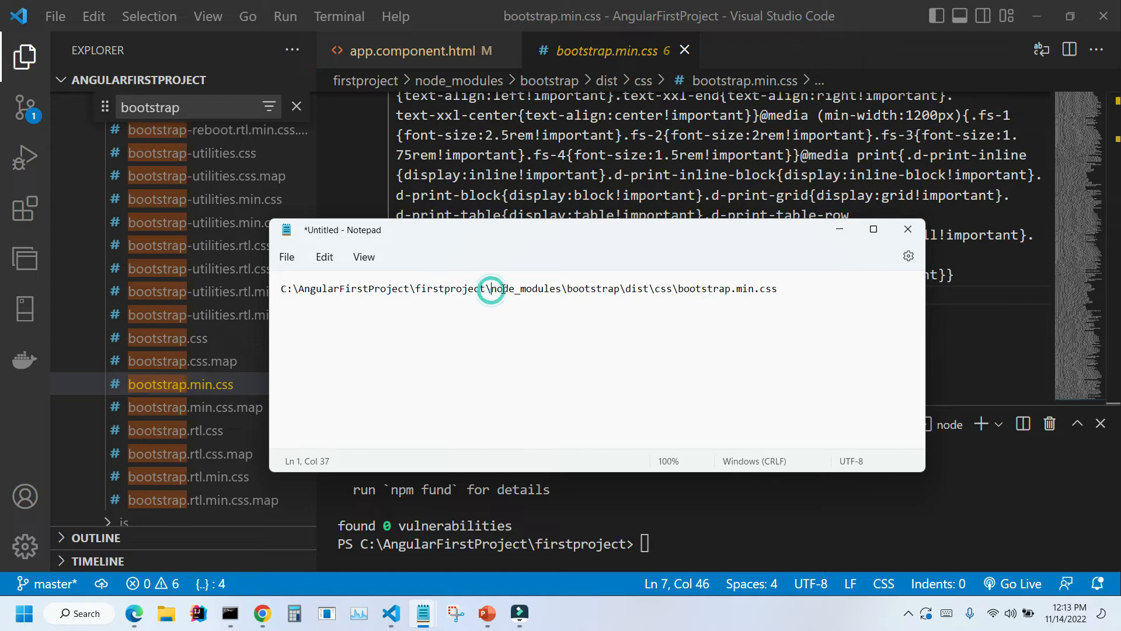
left_click_drag(491, 289, 778, 289)
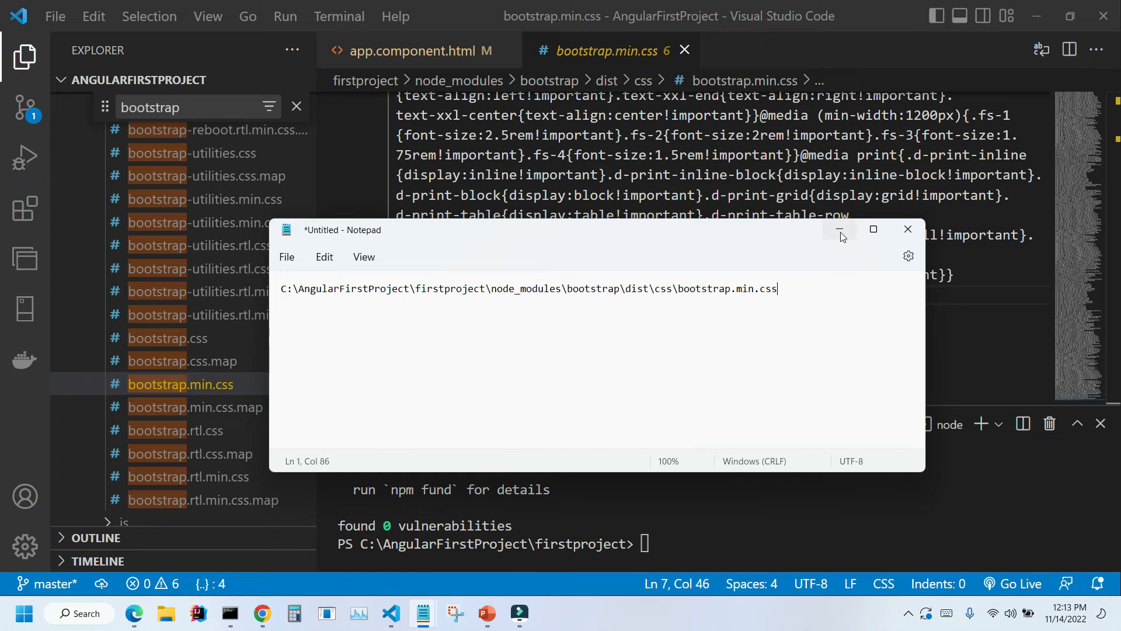
left_click(839, 230)
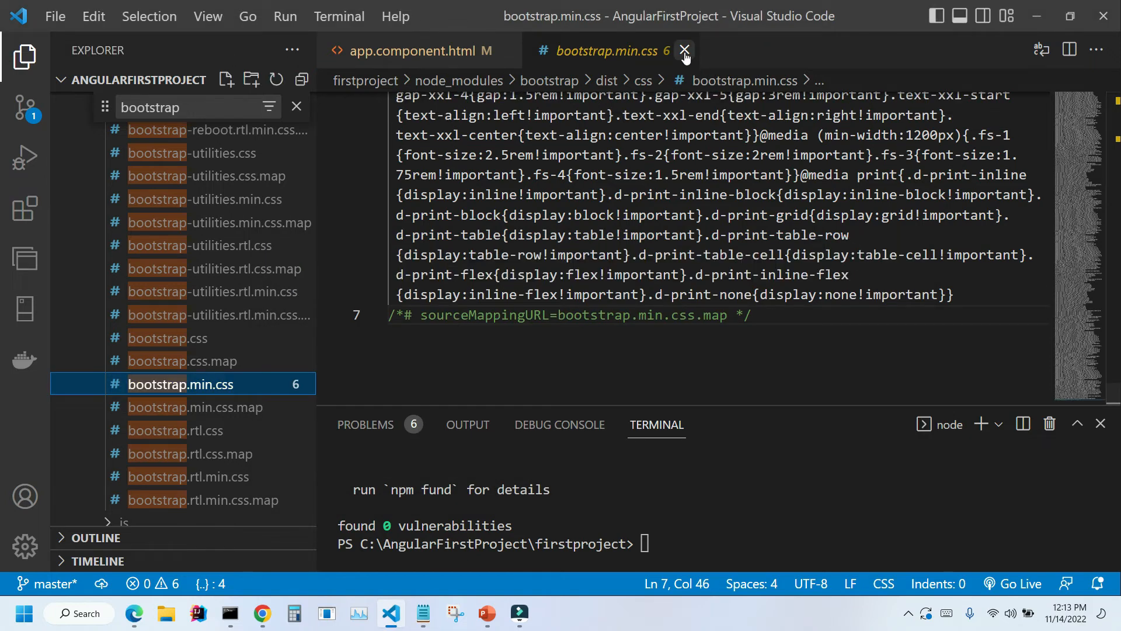
- Close bootstrap.min.css and scroll angular.json to the build options' styles array
left_click(684, 50)
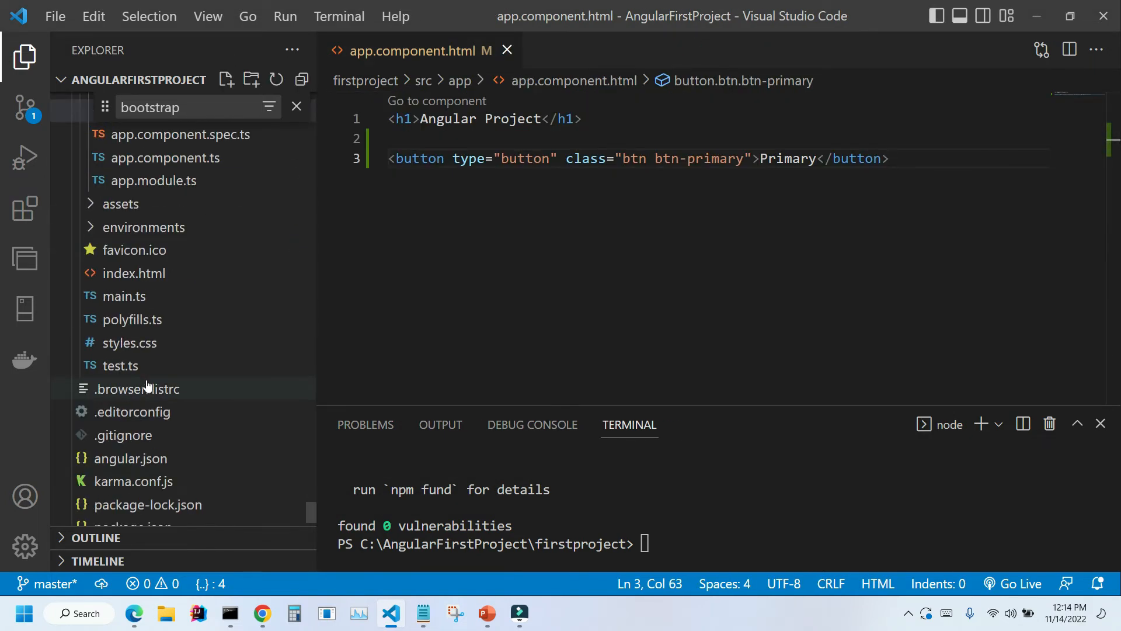
scroll("down", 3)
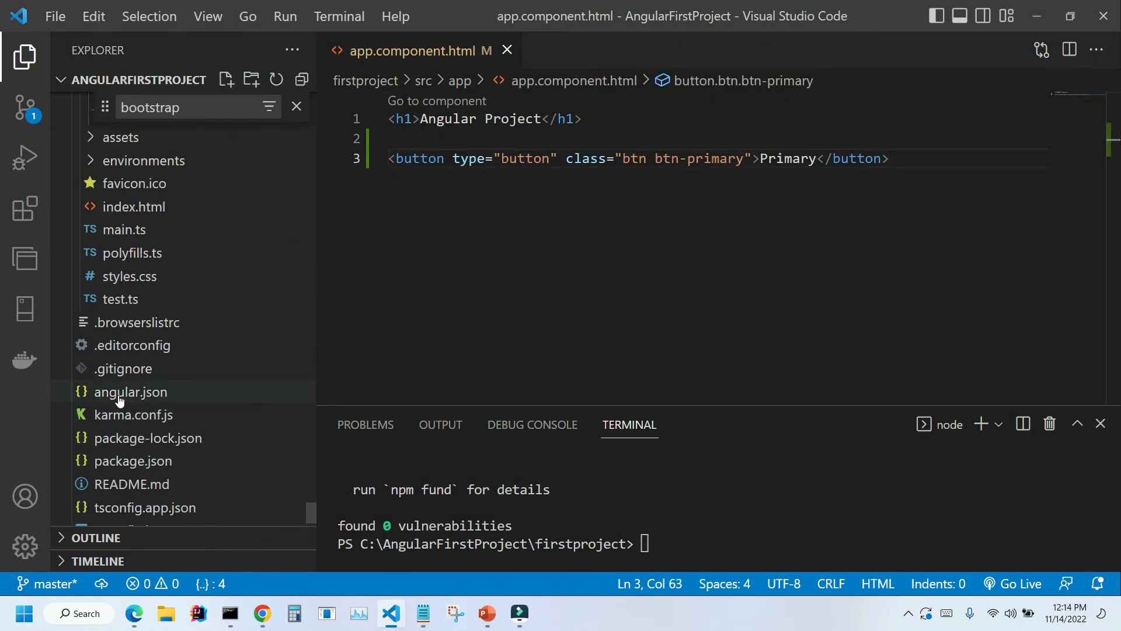
left_click(130, 393)
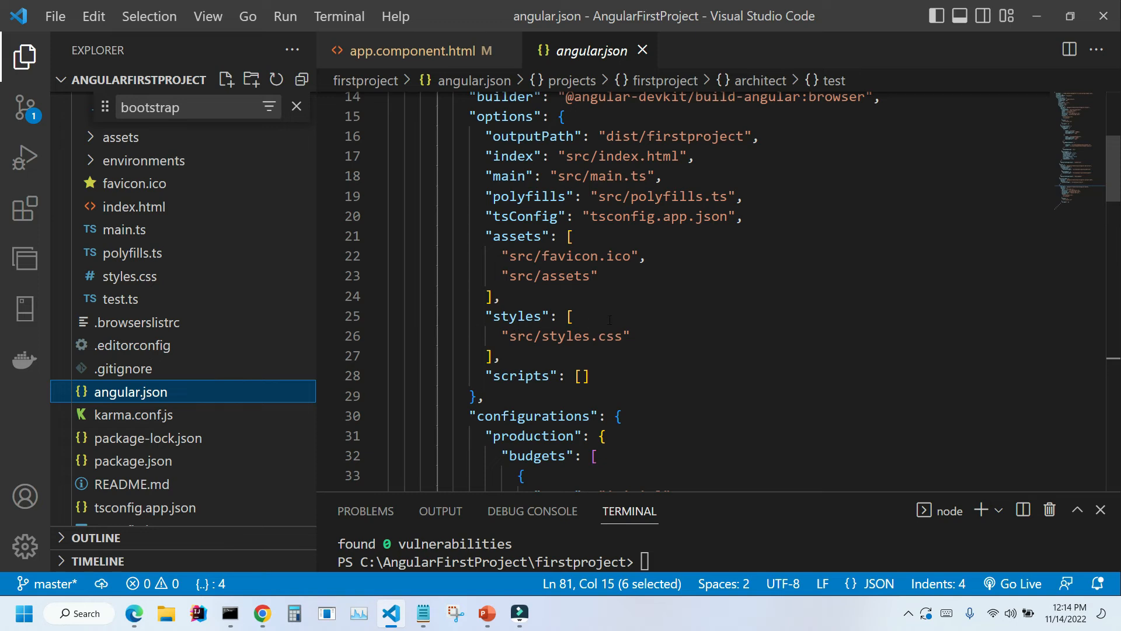
mouse_move(646, 302)
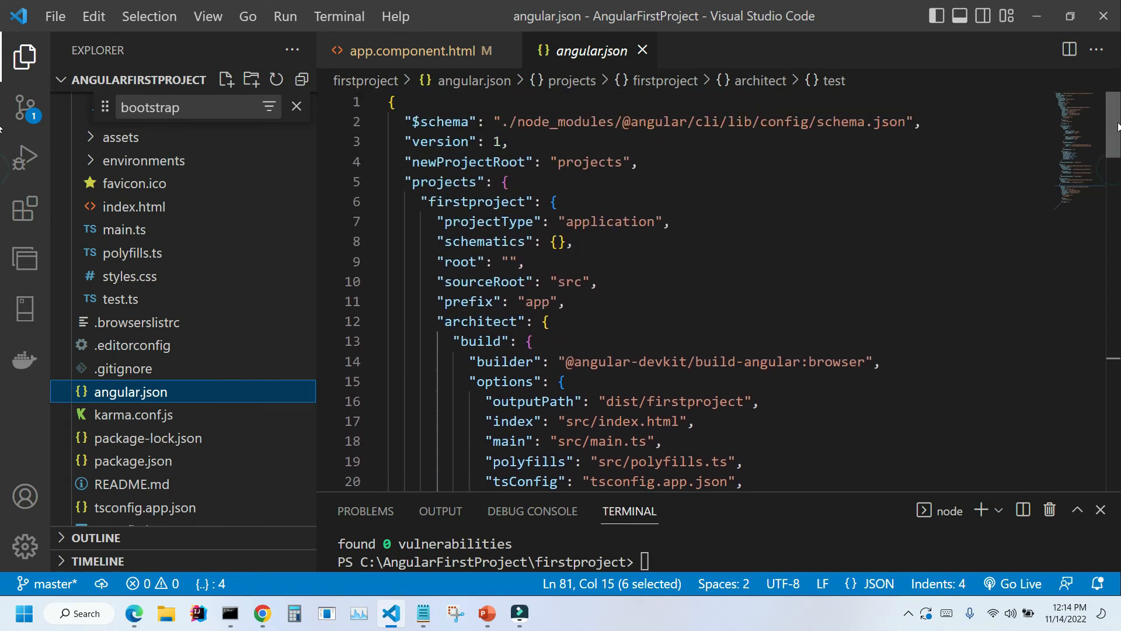
scroll("down", 3)
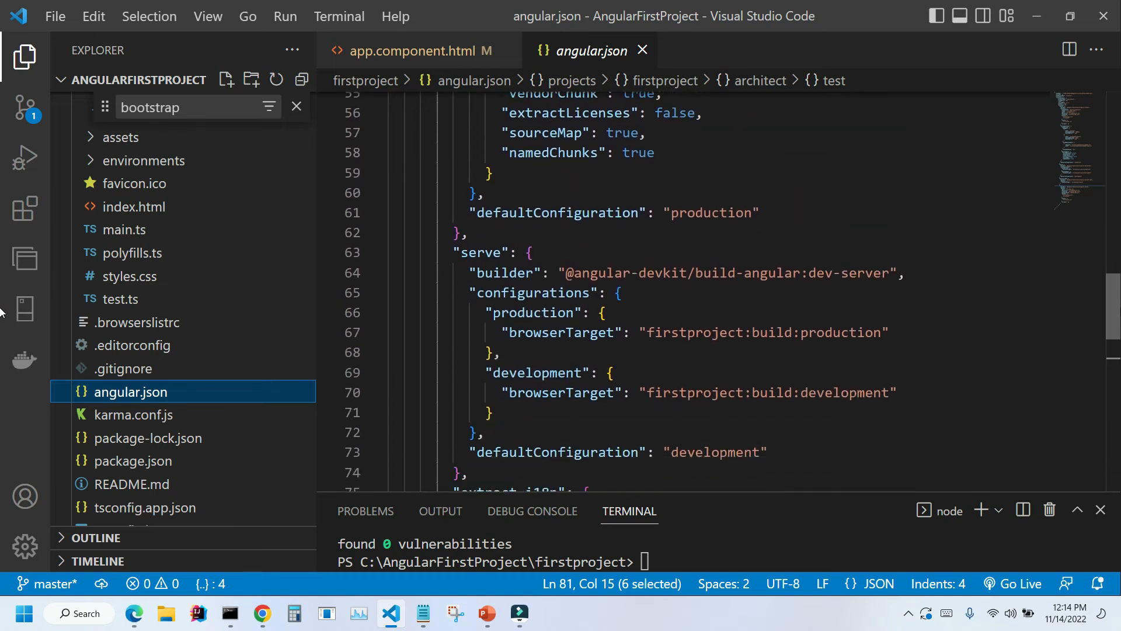
scroll("down", 3)
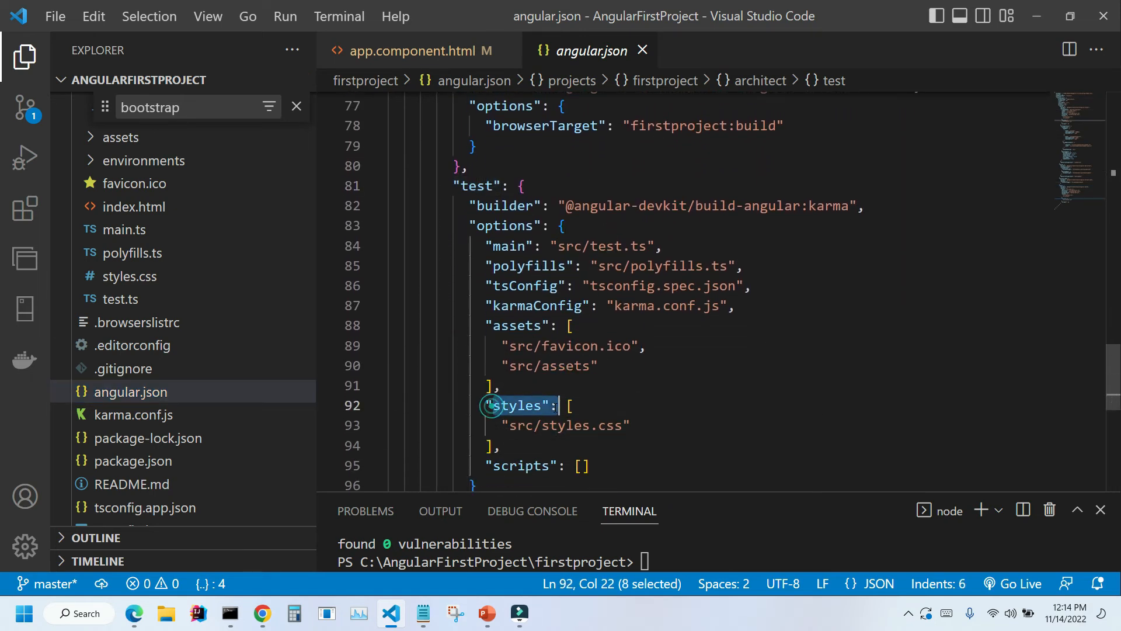
double_click(517, 405)
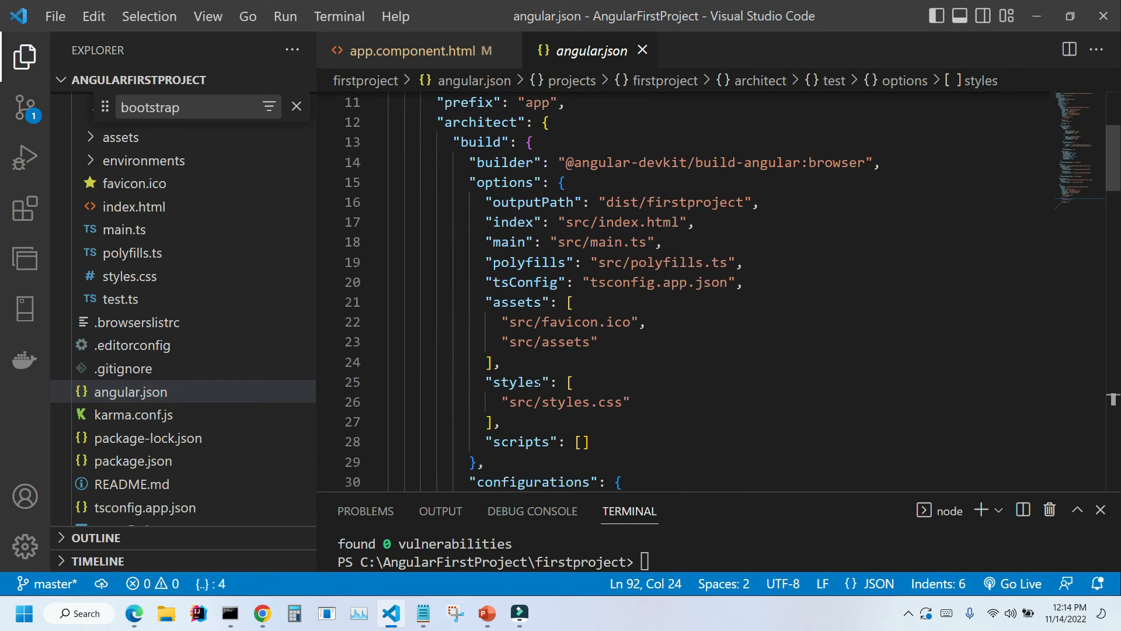
- Add "node_modules/bootstrap/dist/css/bootstrap.min.css" before src/styles.css with forward slashes and save
left_click(572, 383)
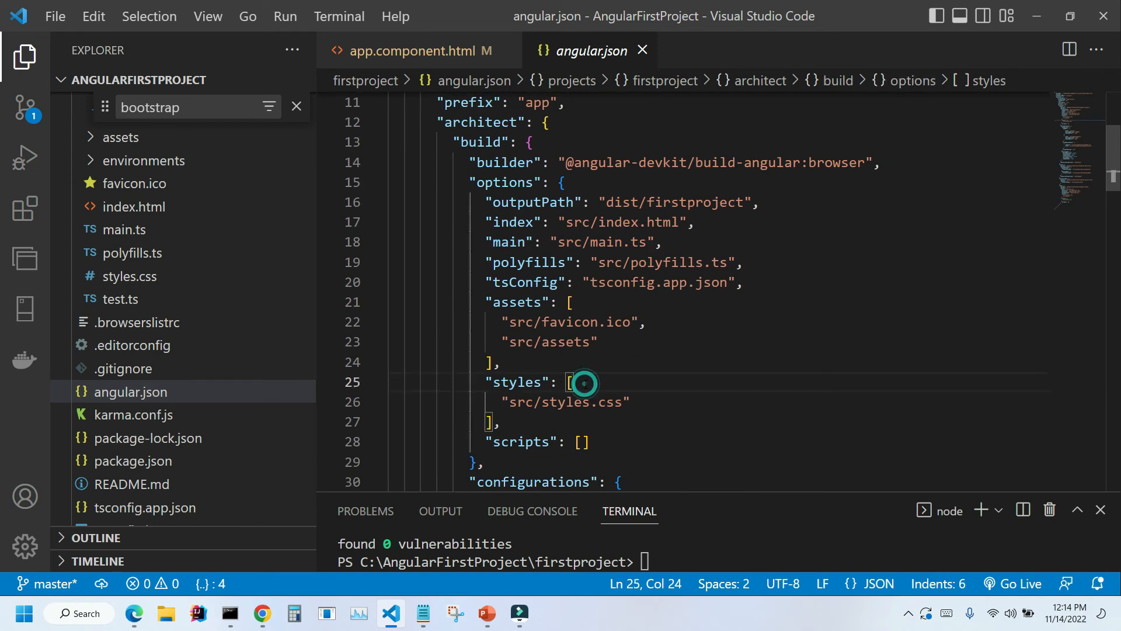
key("Enter")
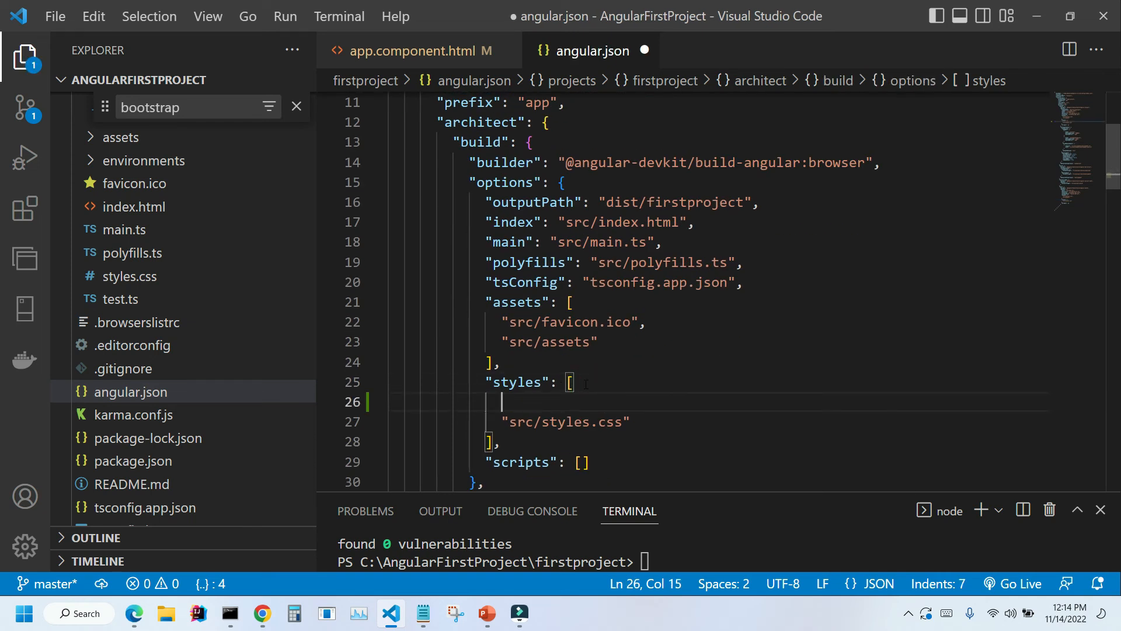
type("\"")
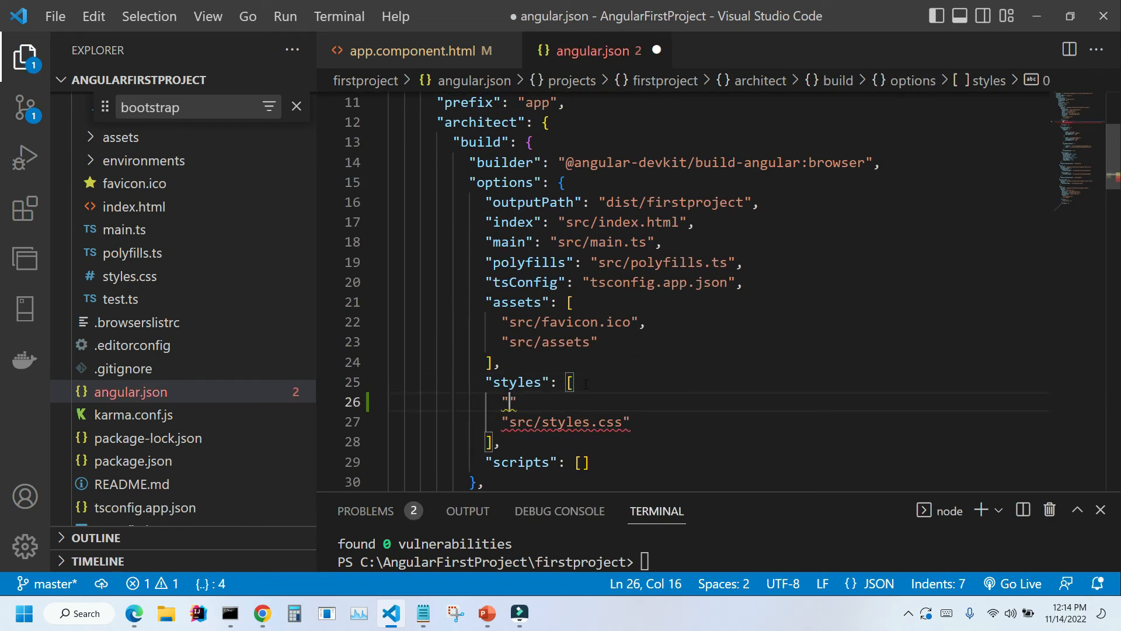
type("node_modules\\bootstrap\\dist\\css\\bootstrap.min.css")
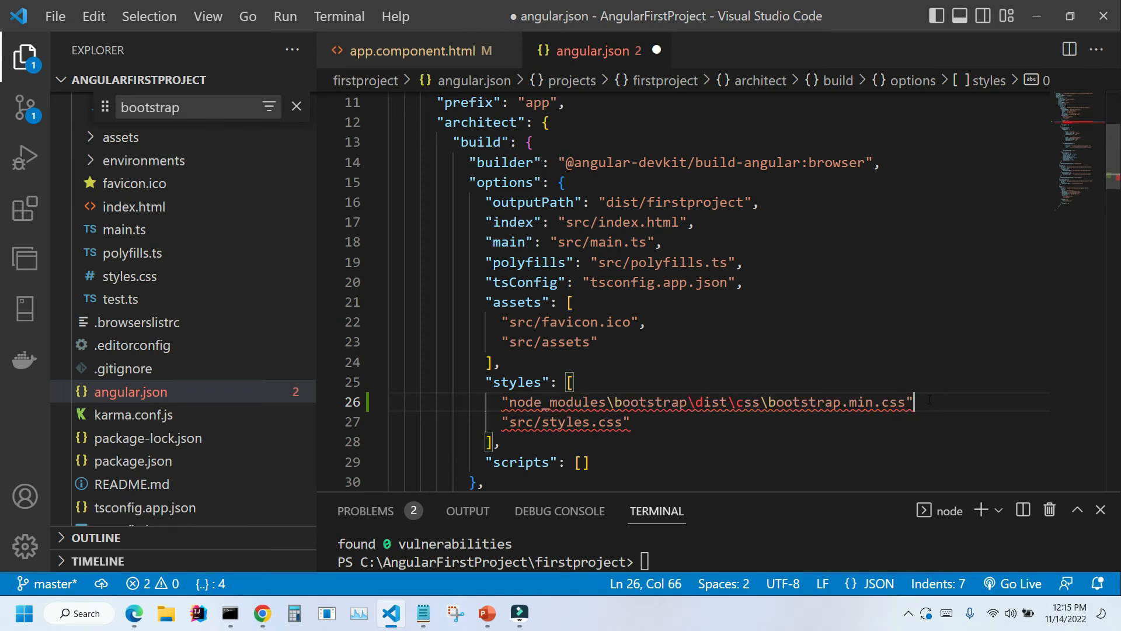
type(",")
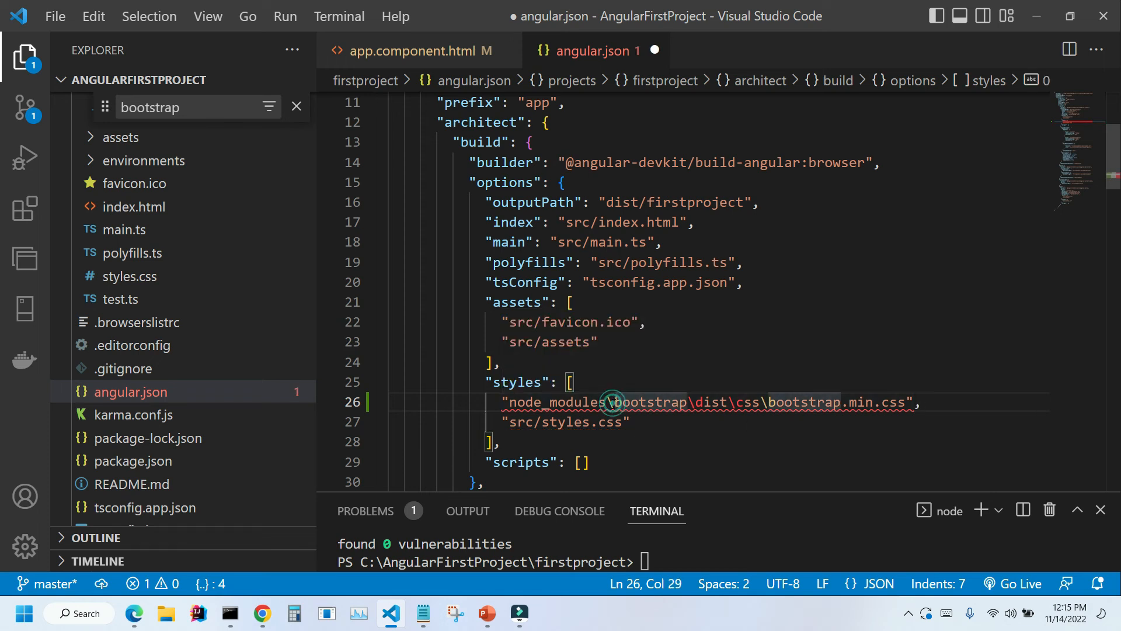
key("Backspace")
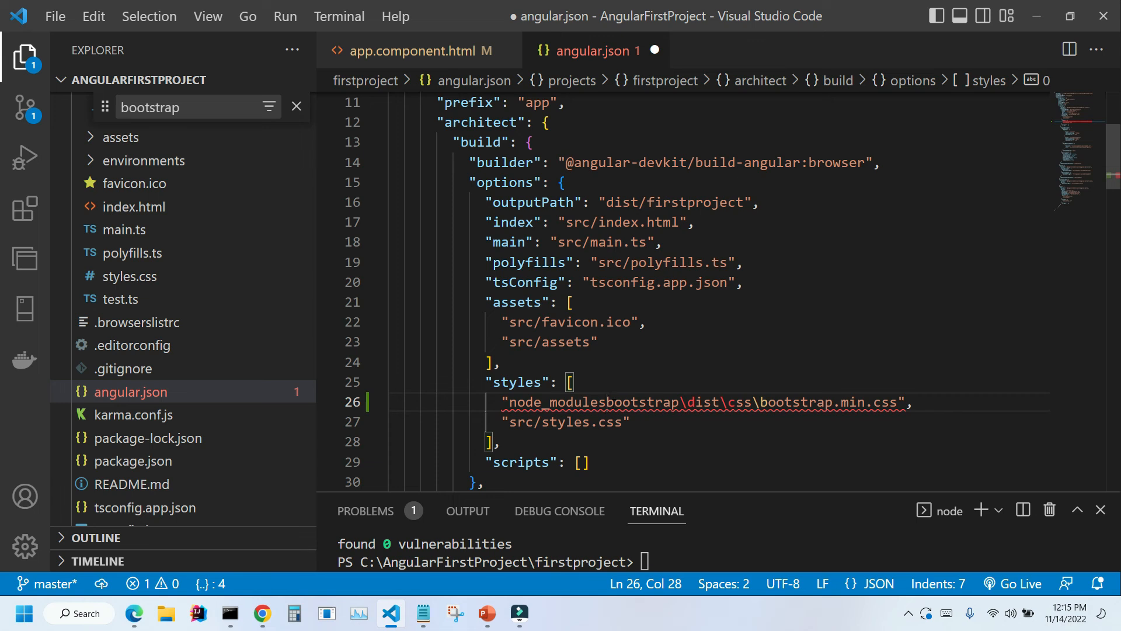
type("/")
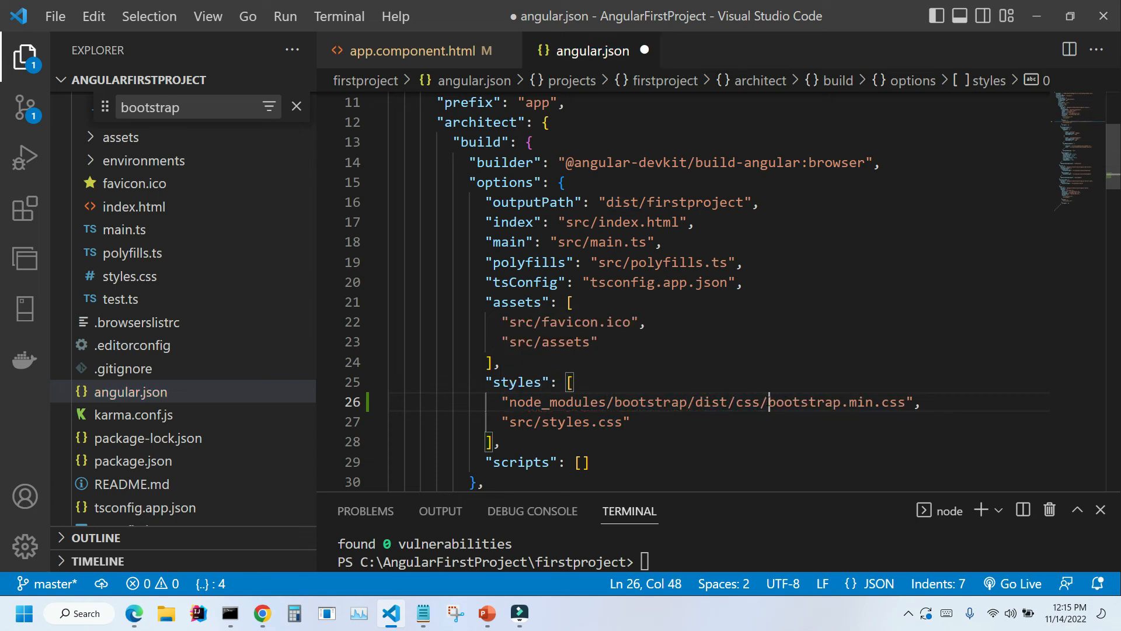
key("ctrl+s")
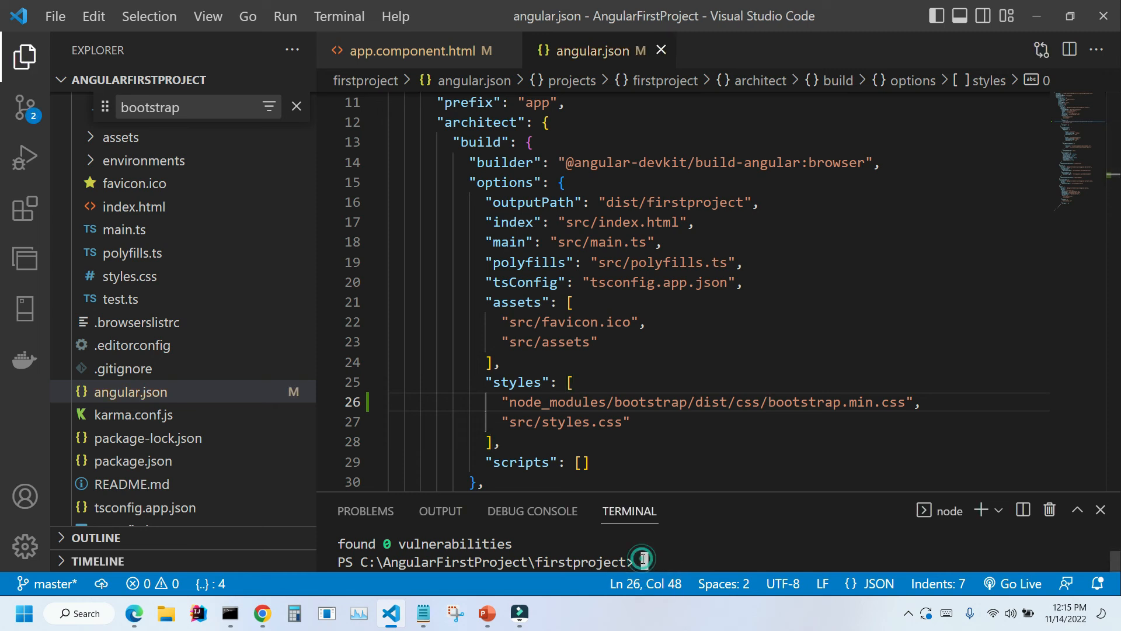
- Run ng serve -o so localhost:4200 shows the blue Bootstrap Primary button
left_click(641, 562)
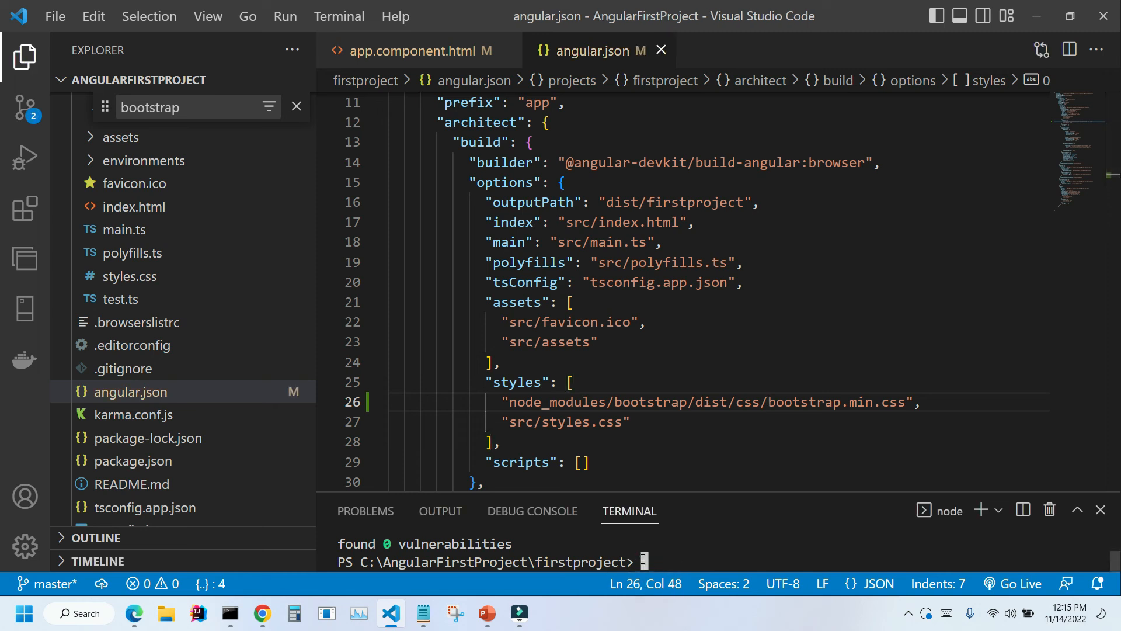
type("ng serve -o")
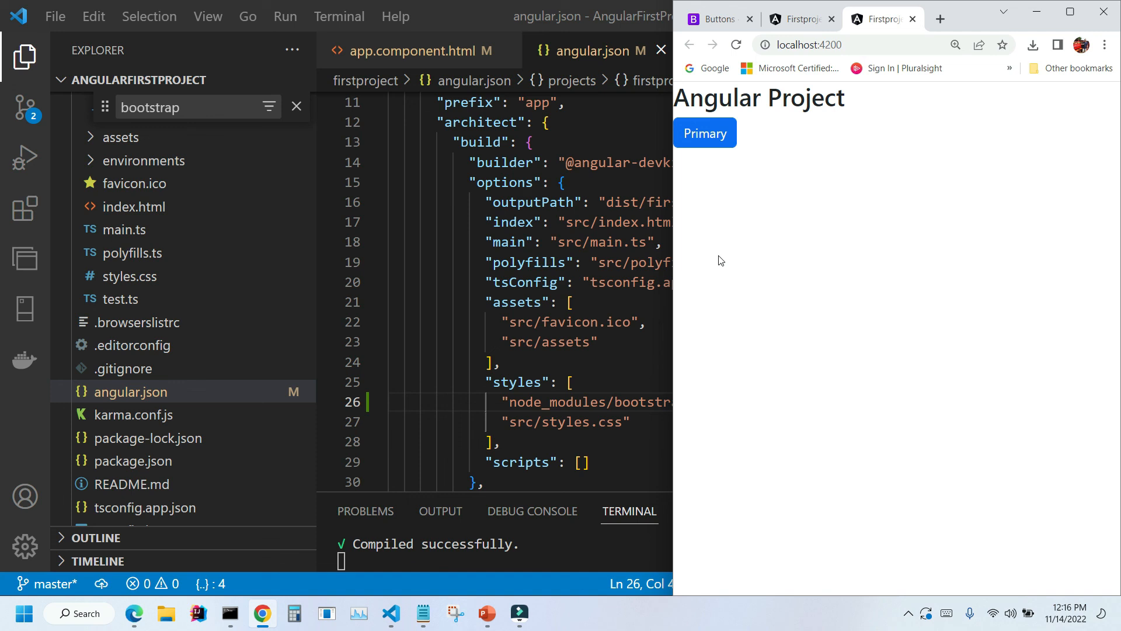
mouse_move(730, 287)
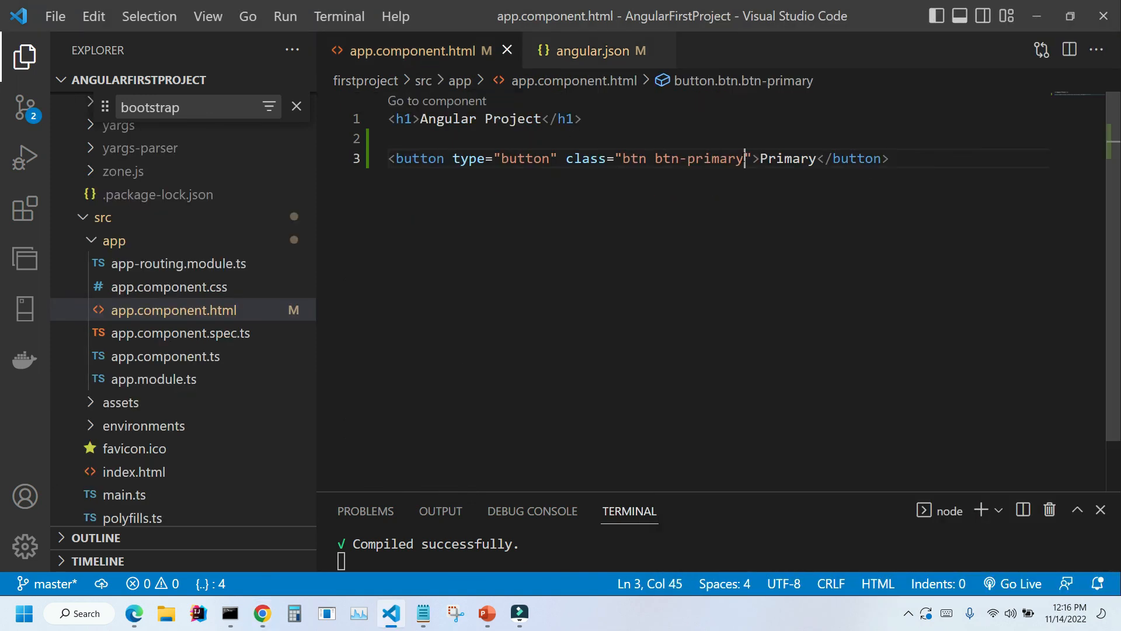
- Add the m-2 margin class to the Primary button and check the spaced button at localhost:4200
type("m-")
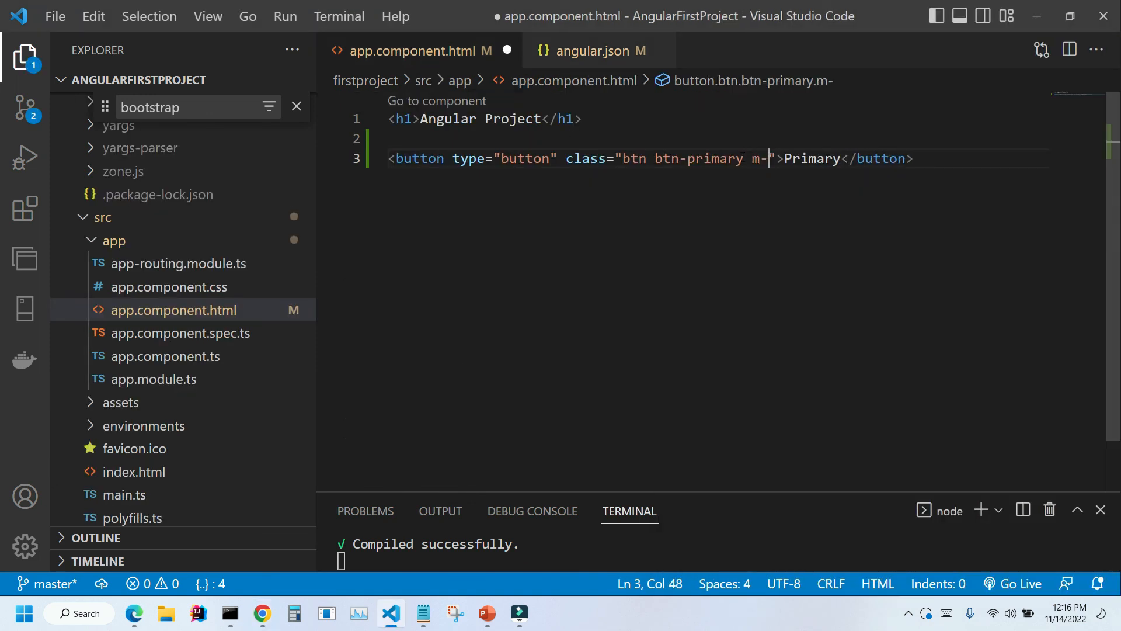
type("2")
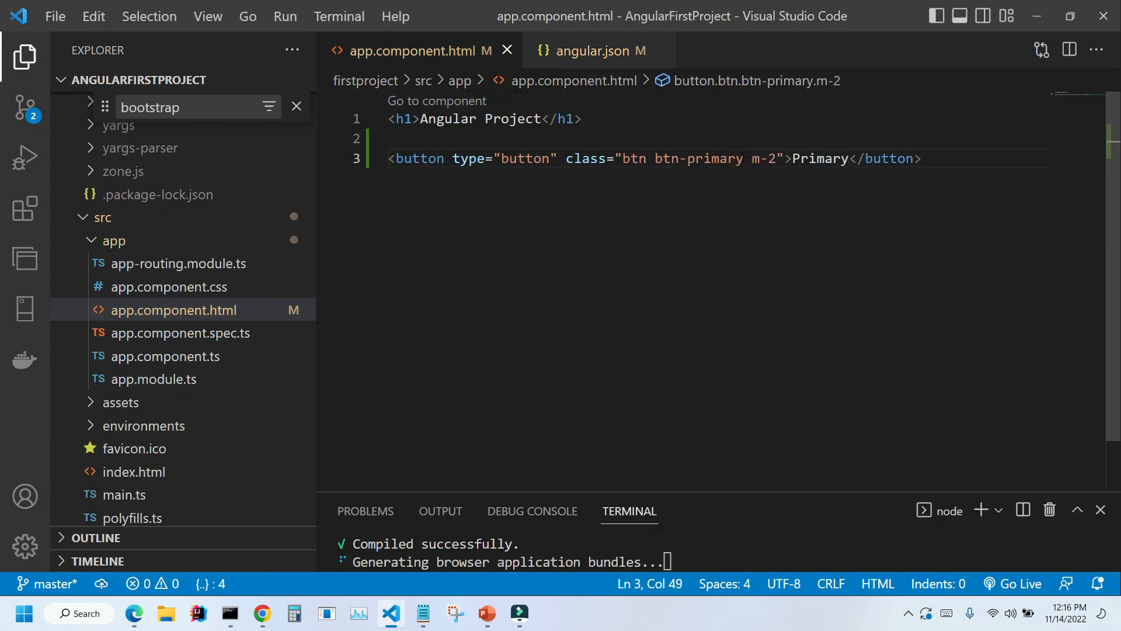
left_click(262, 613)
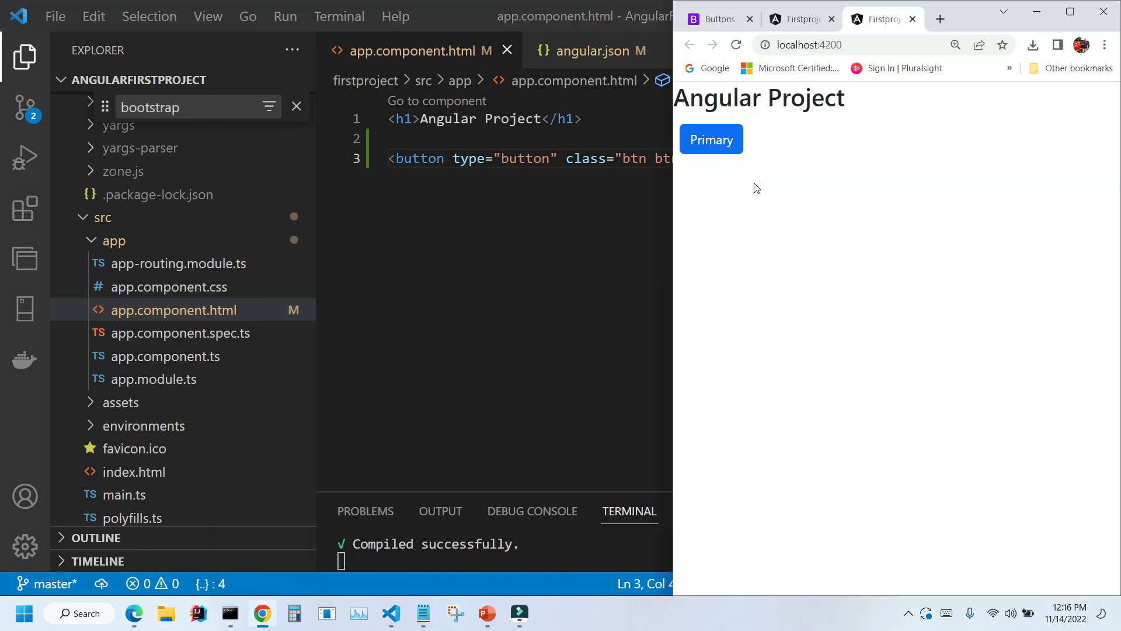